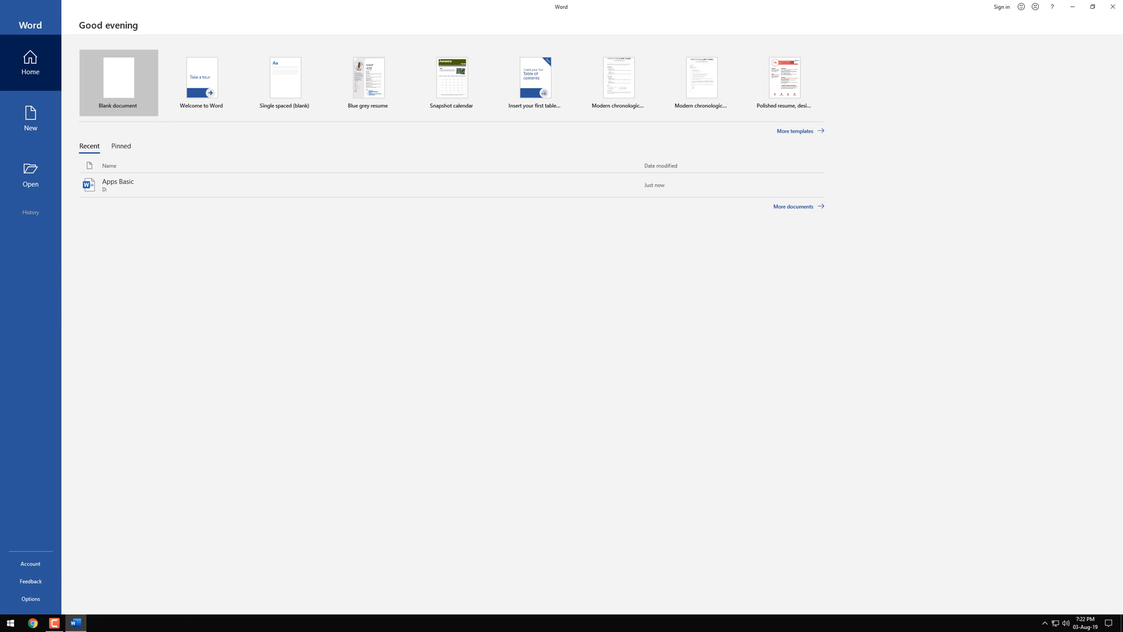
Step: Scroll the appsbasic.com catalogue and open the Microsoft Office Professional Plus 2019 download page
left_click(30, 563)
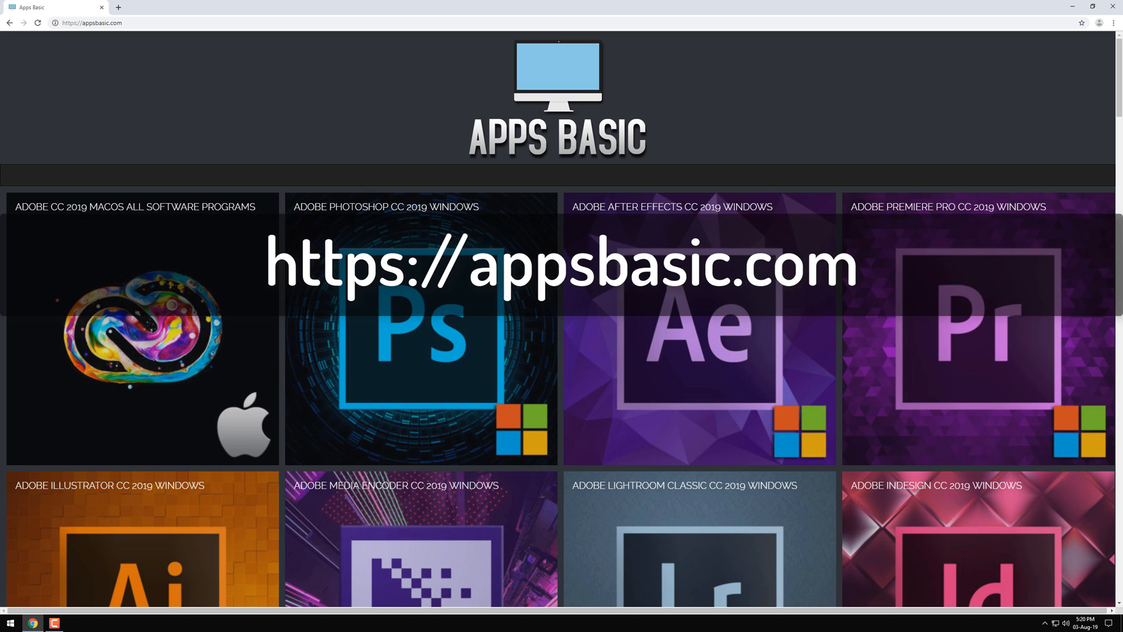
scroll("down", 3)
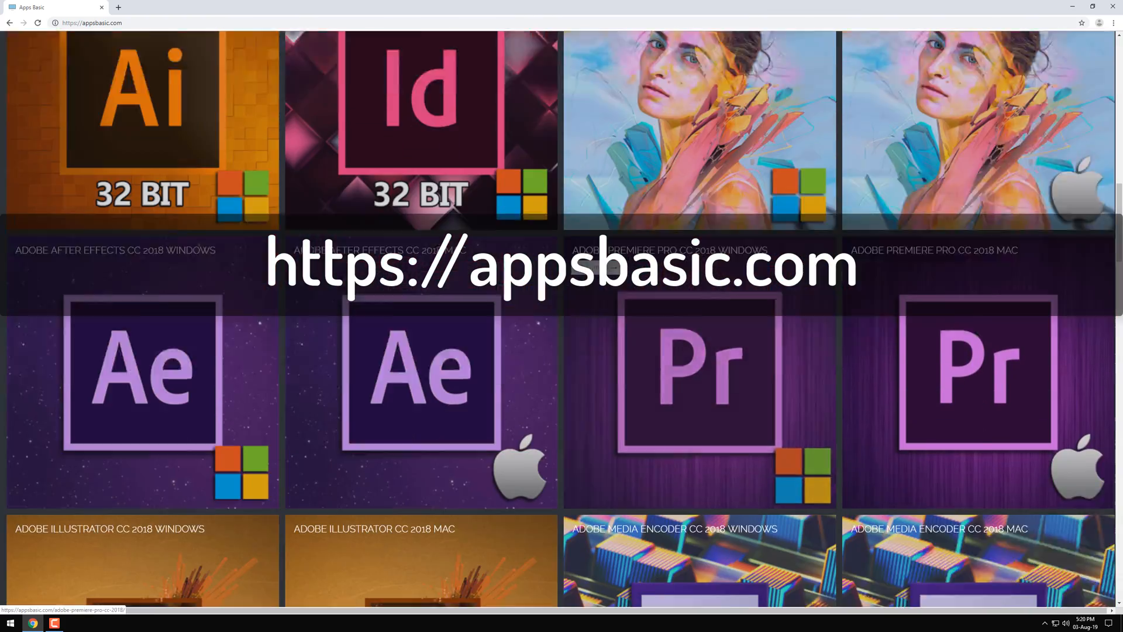
scroll("down", 3)
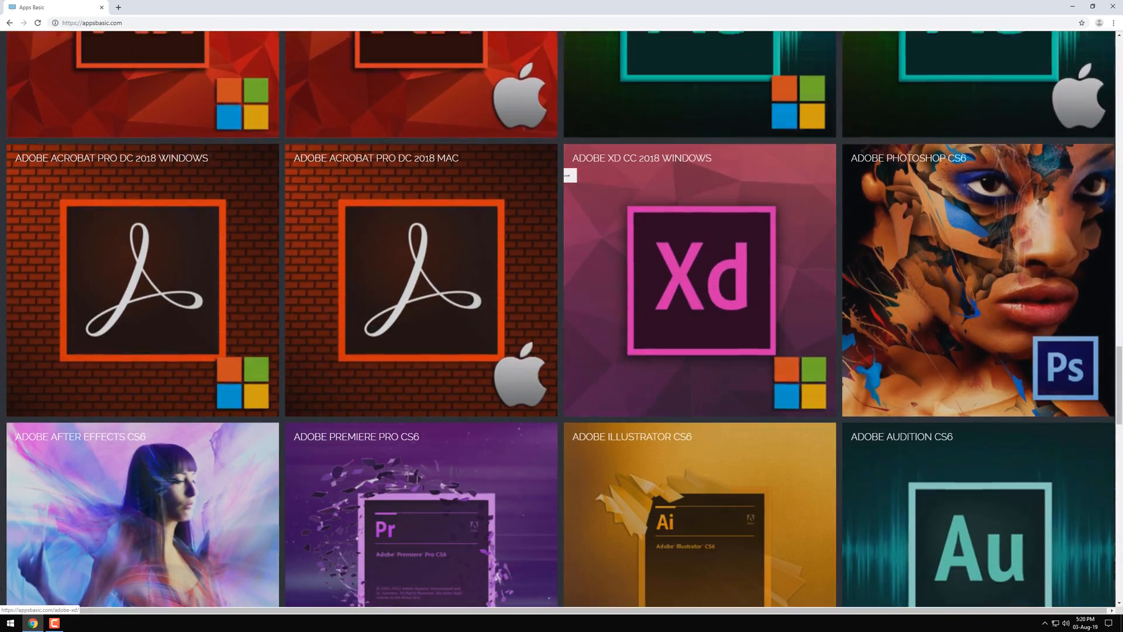
scroll("down", 3)
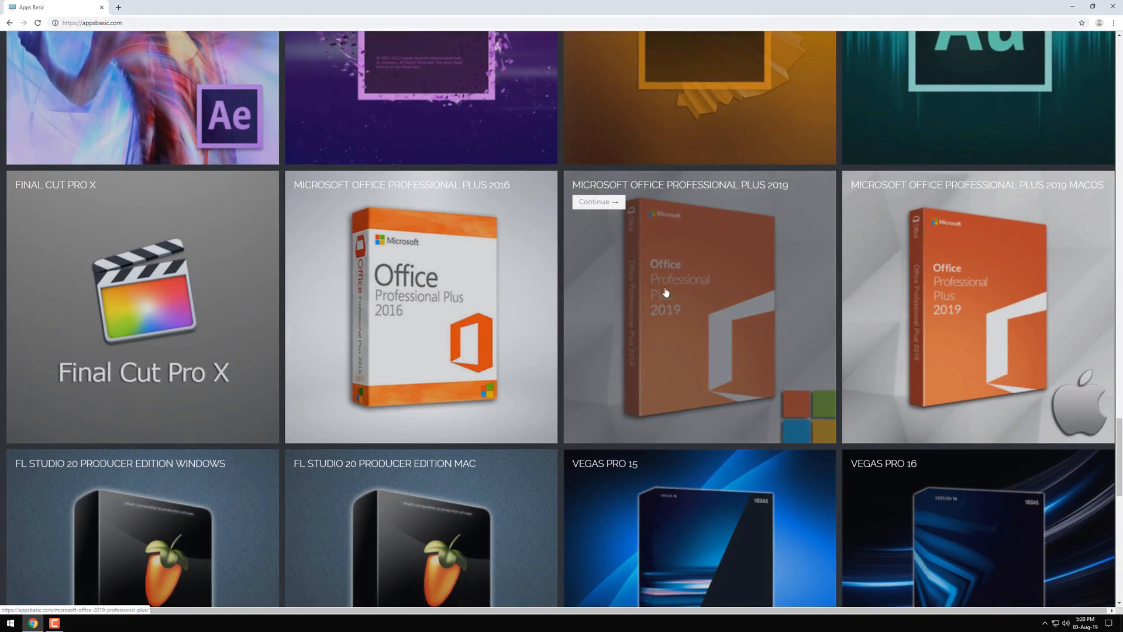
left_click(666, 293)
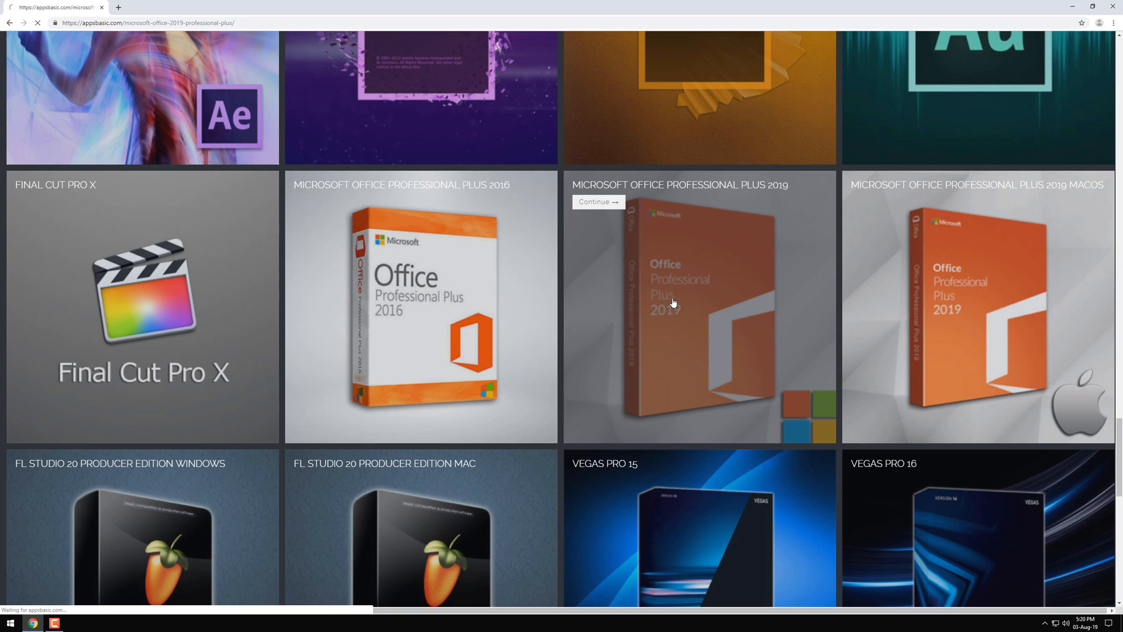
left_click(598, 201)
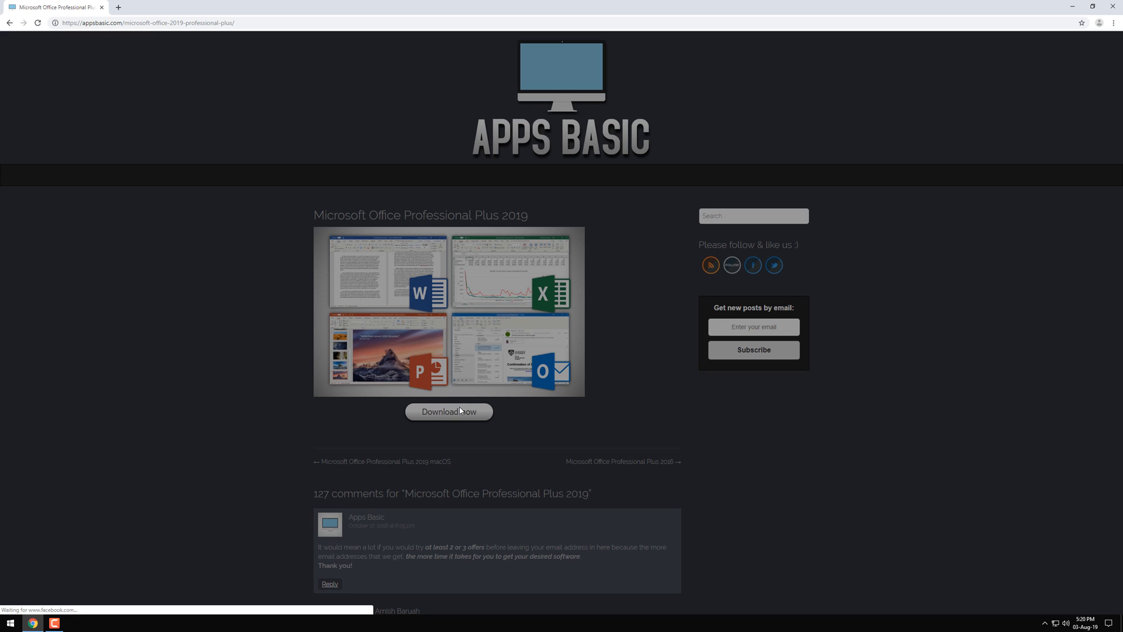
Step: Complete the iPhone X offer survey, answering Yes and <3, and submit the email
left_click(448, 411)
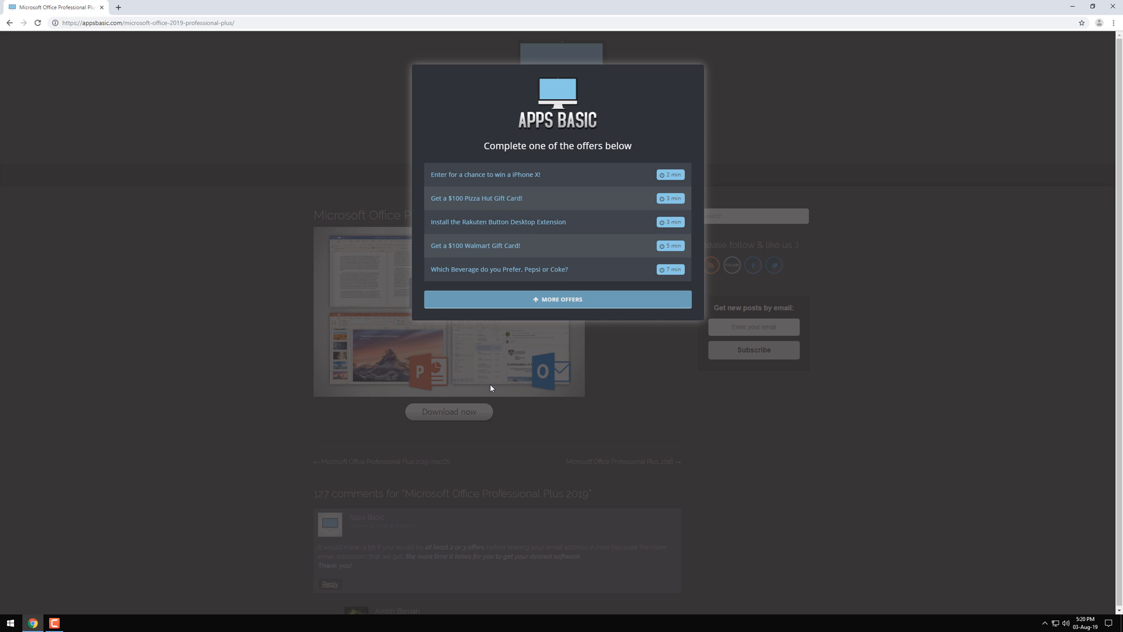
mouse_move(515, 370)
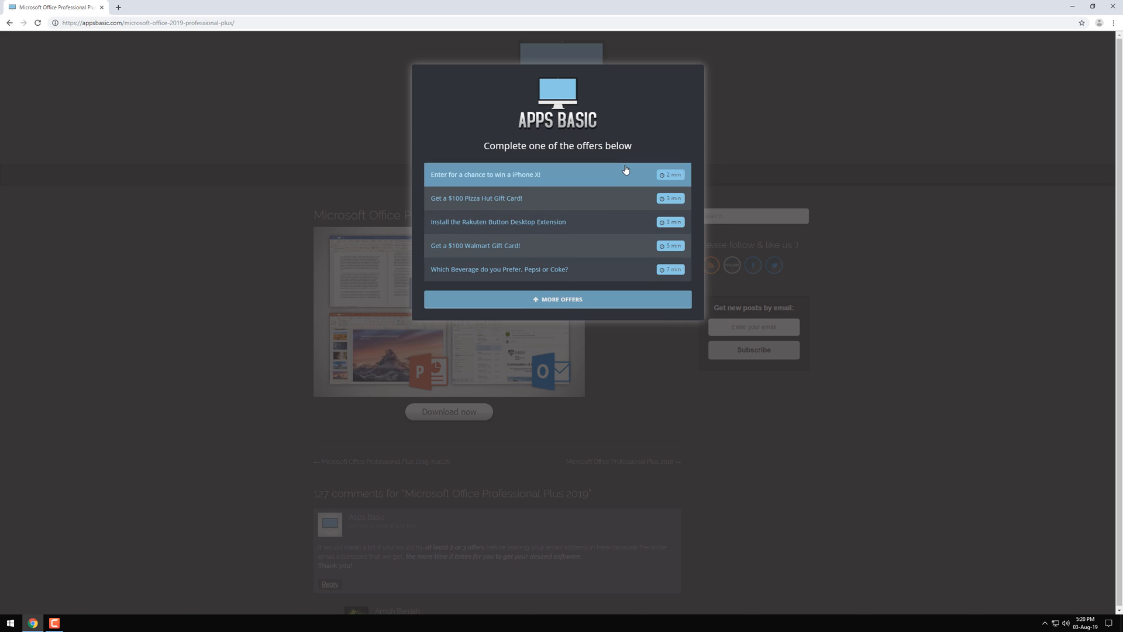
left_click(558, 299)
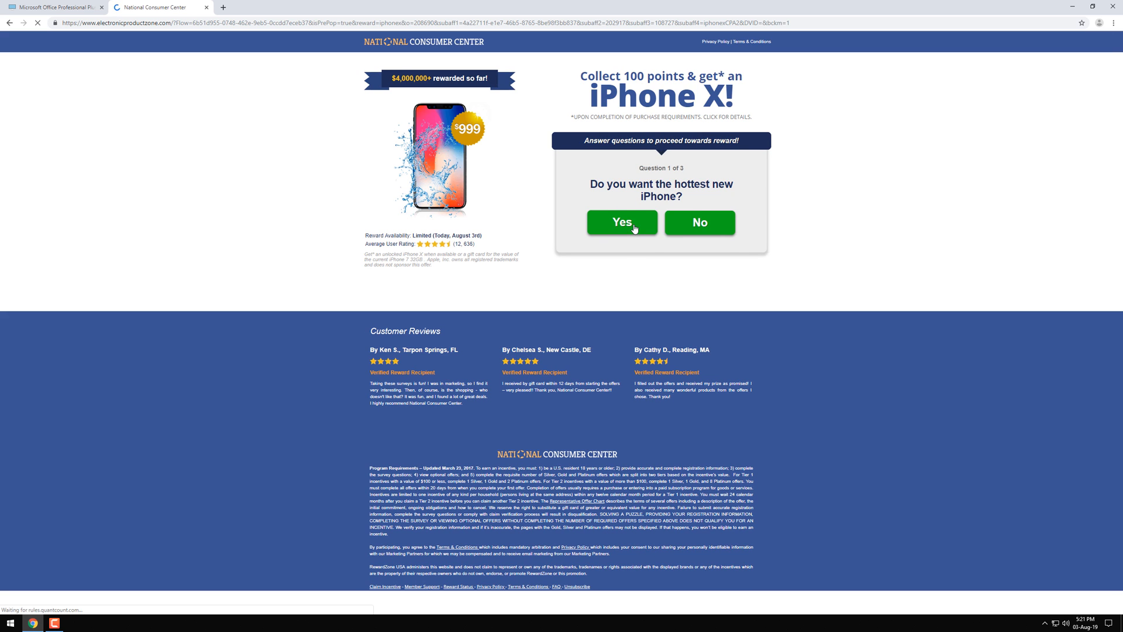
left_click(621, 222)
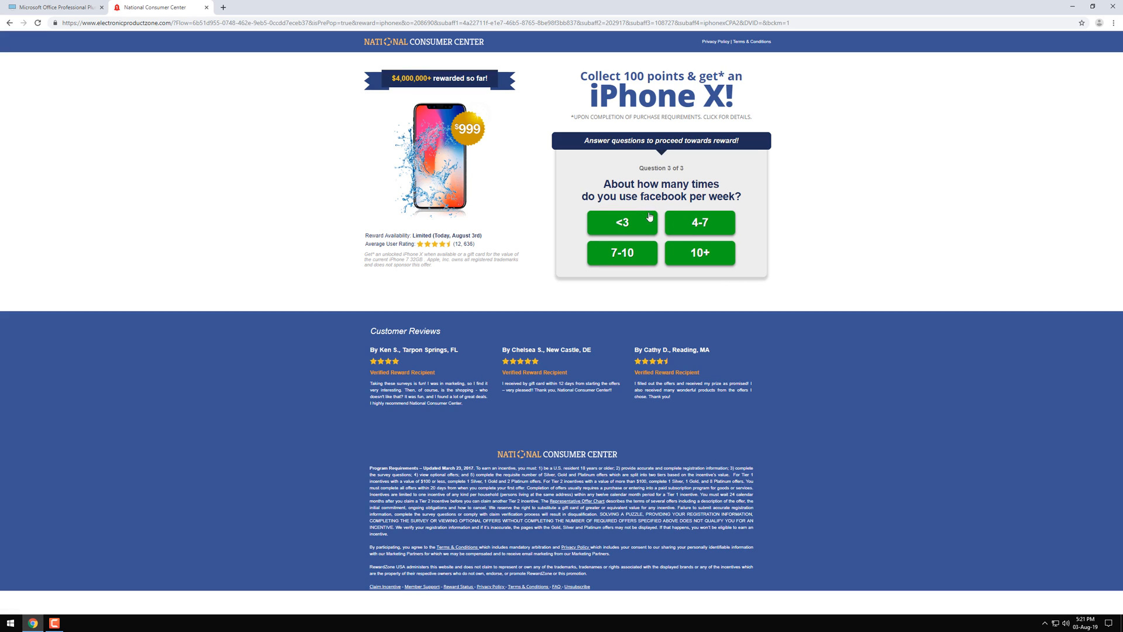
left_click(622, 222)
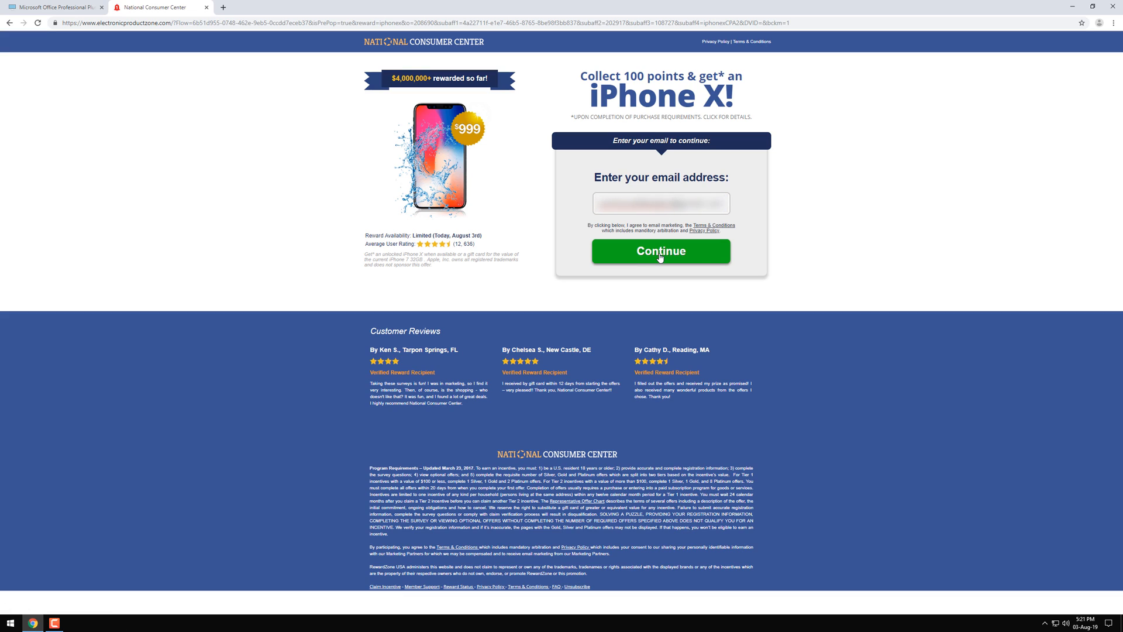
left_click(660, 251)
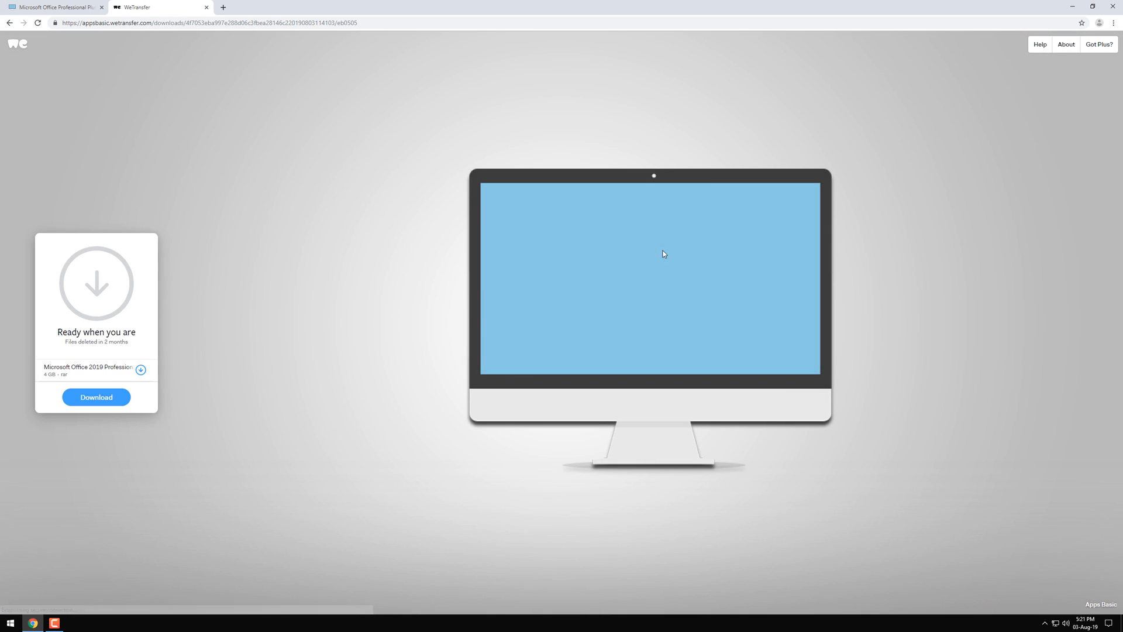
Step: Download the Office 2019 .rar archive from the WeTransfer page
left_click(96, 397)
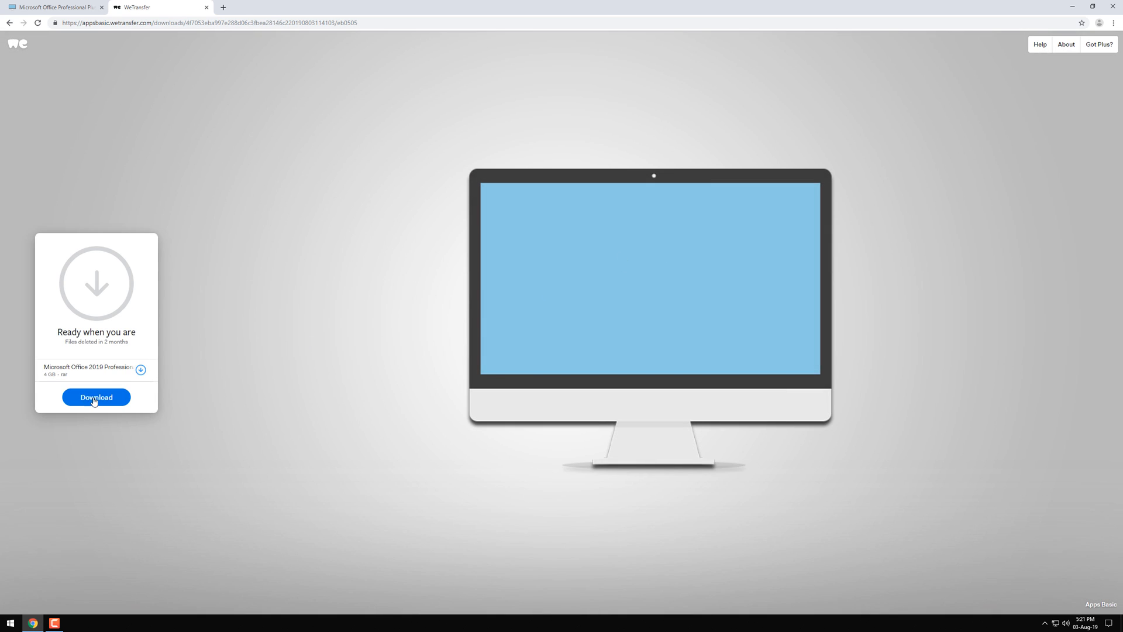
left_click(95, 396)
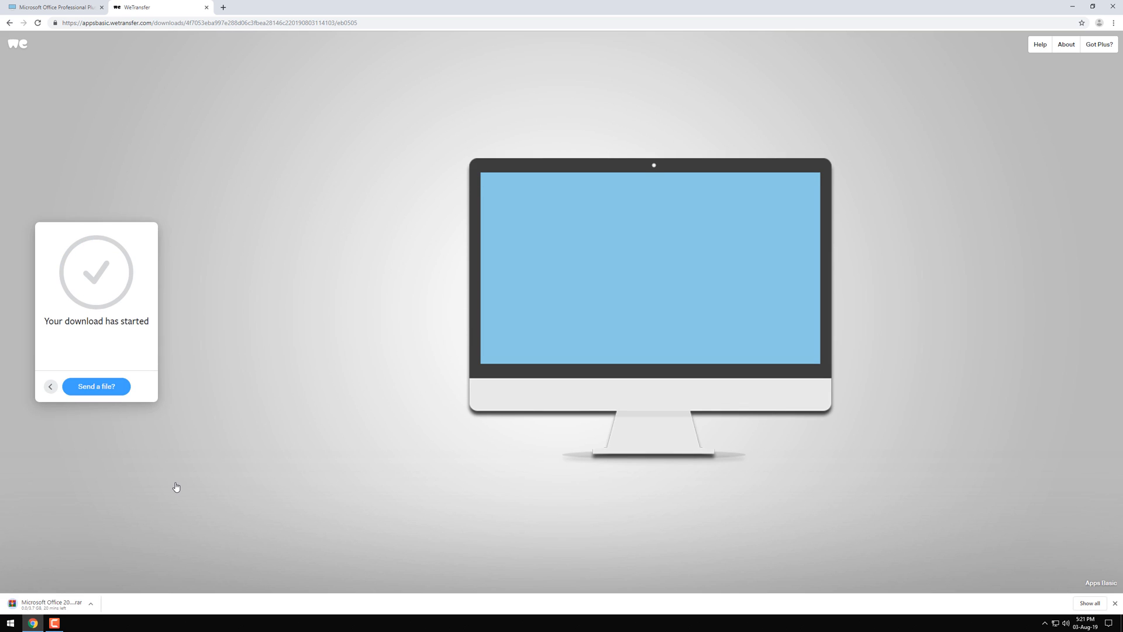
left_click(92, 601)
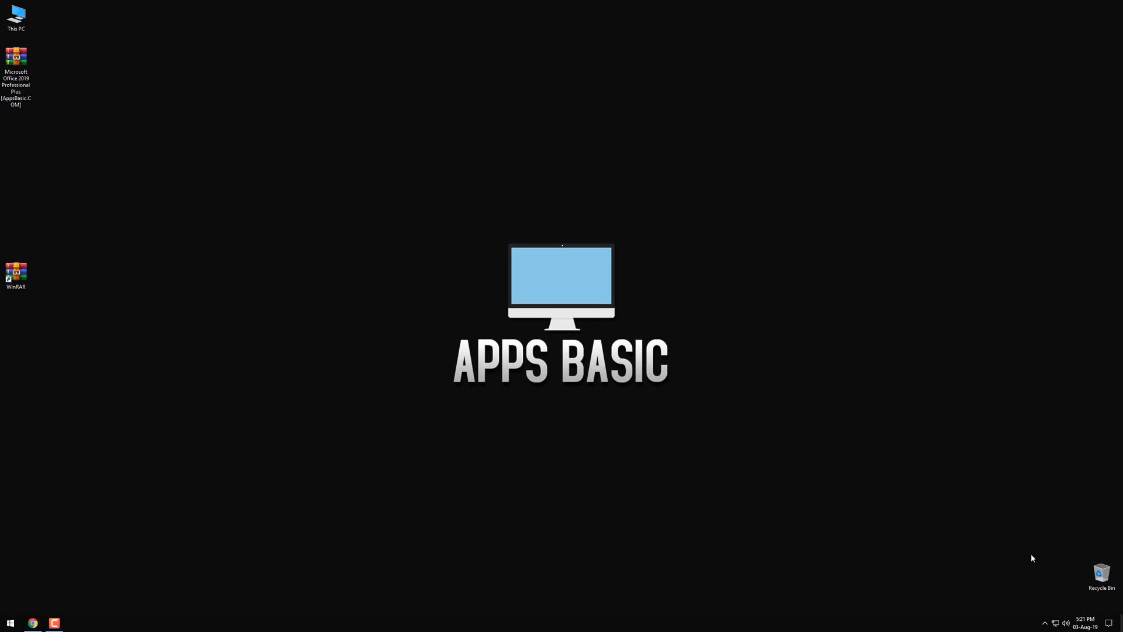
mouse_move(16, 65)
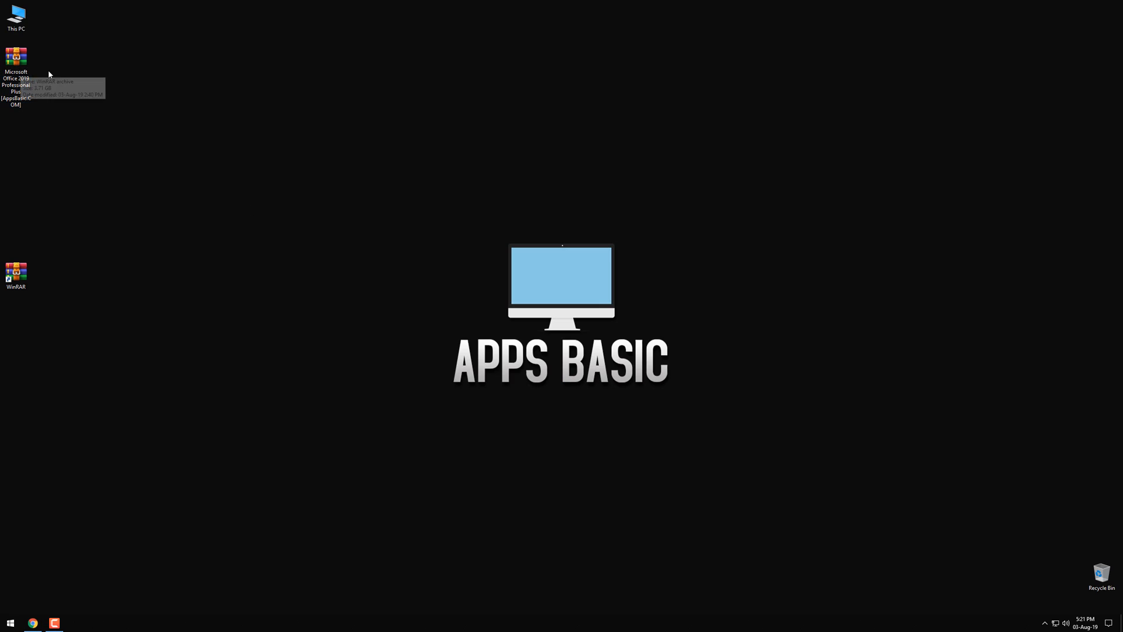
mouse_move(57, 79)
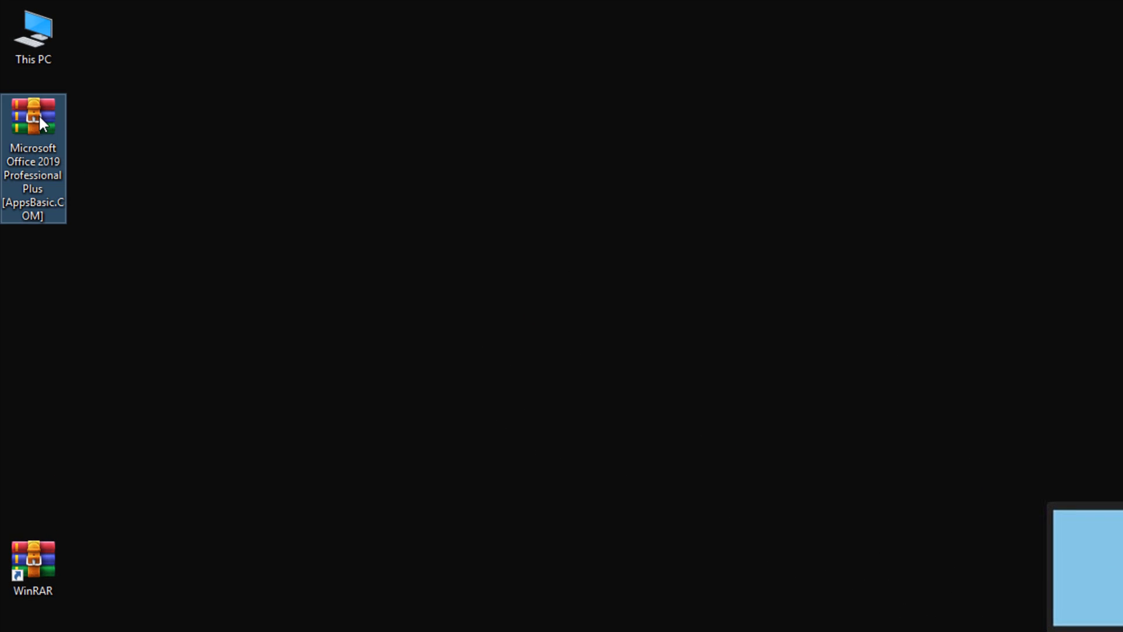
Step: Extract the Office 2019 .rar archive onto the desktop with Extract Here
right_click(32, 122)
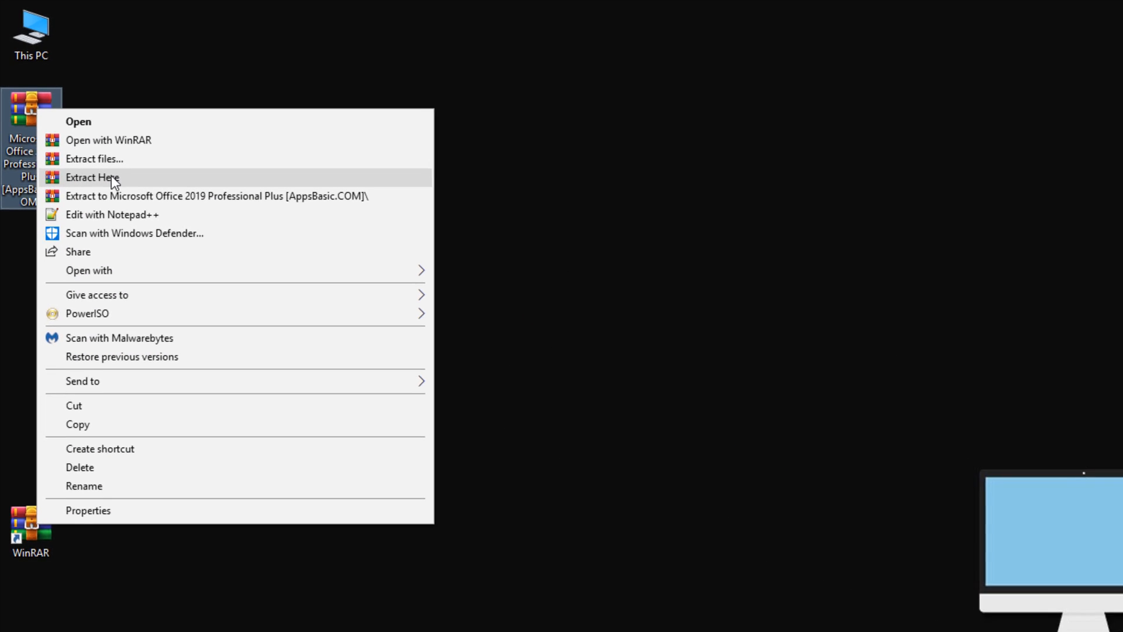
left_click(92, 176)
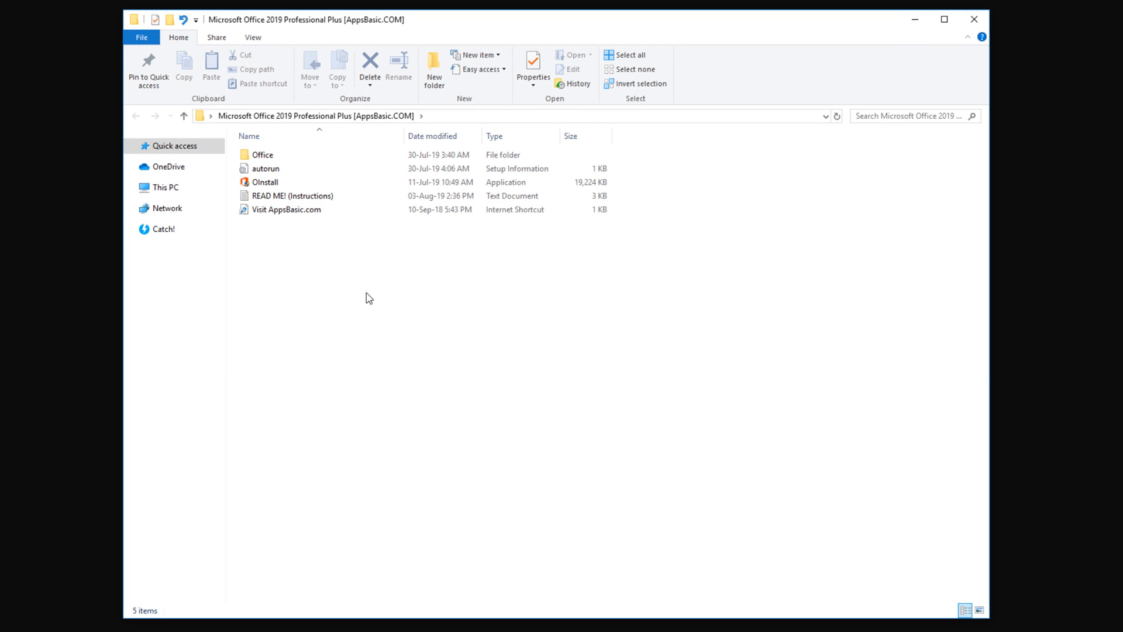
left_click(265, 181)
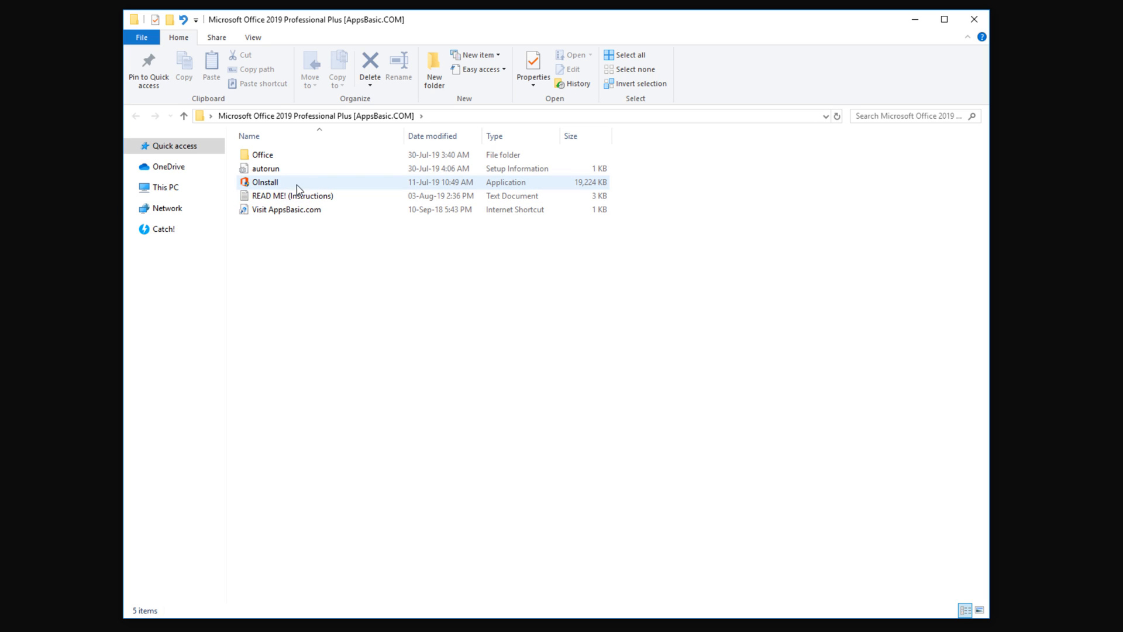
left_click(294, 196)
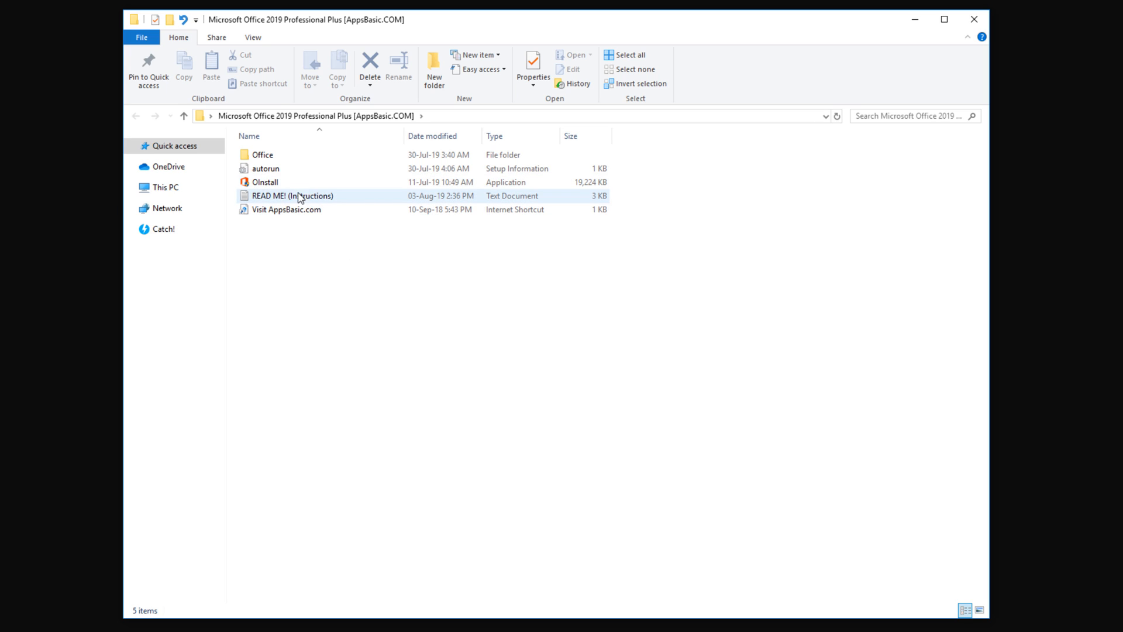
left_click(286, 209)
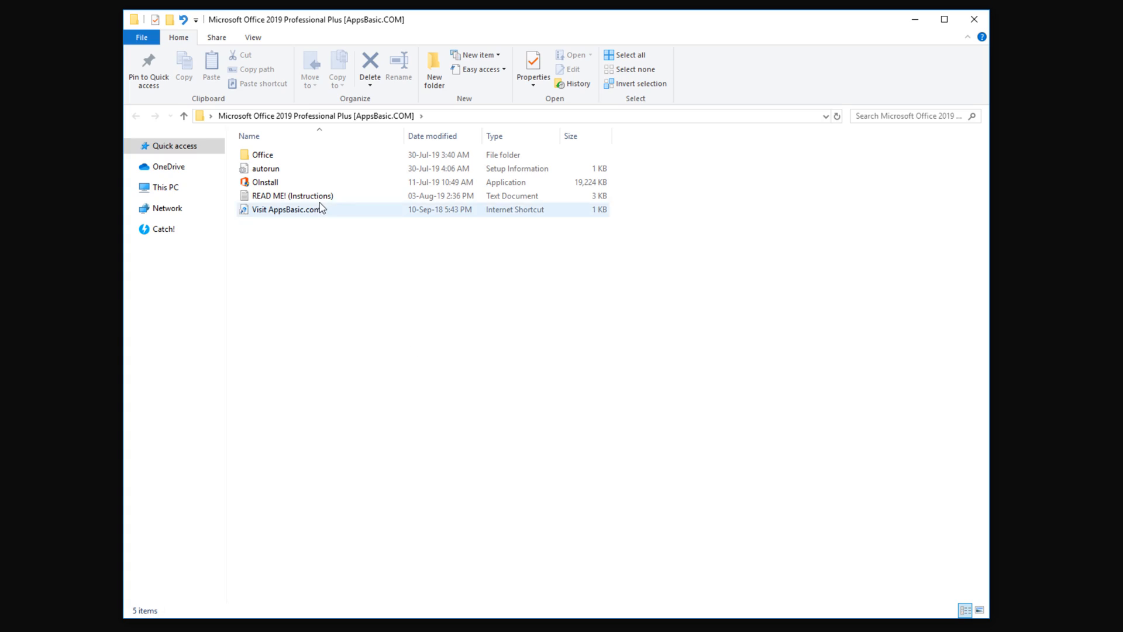
double_click(293, 195)
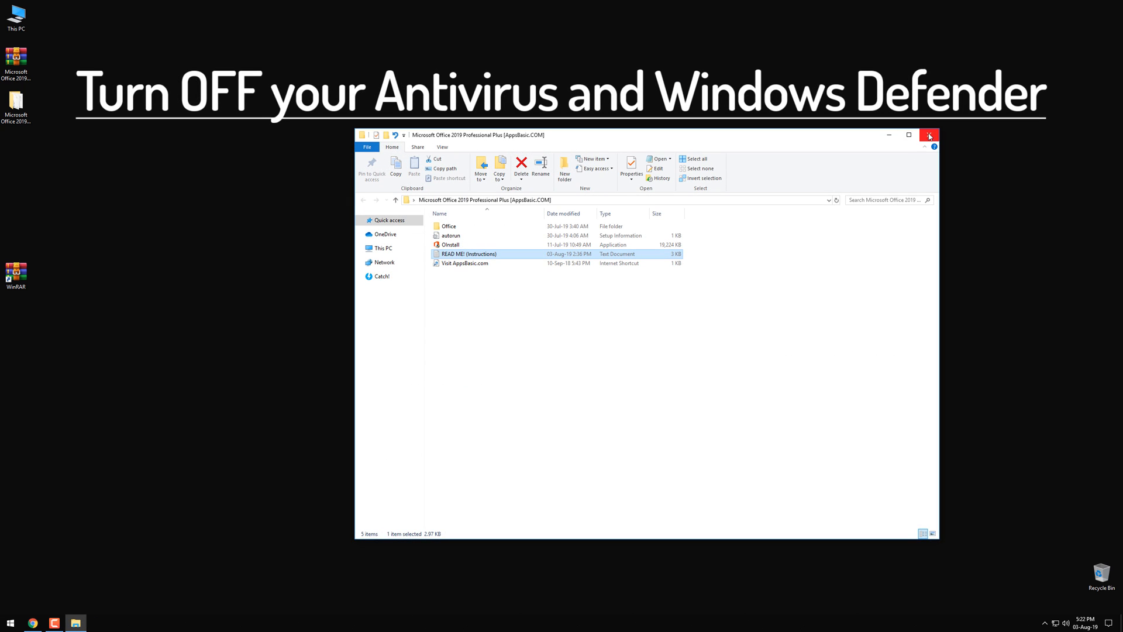
Step: Close the Office folder and switch Windows Defender real-time protection off
left_click(929, 135)
type("th")
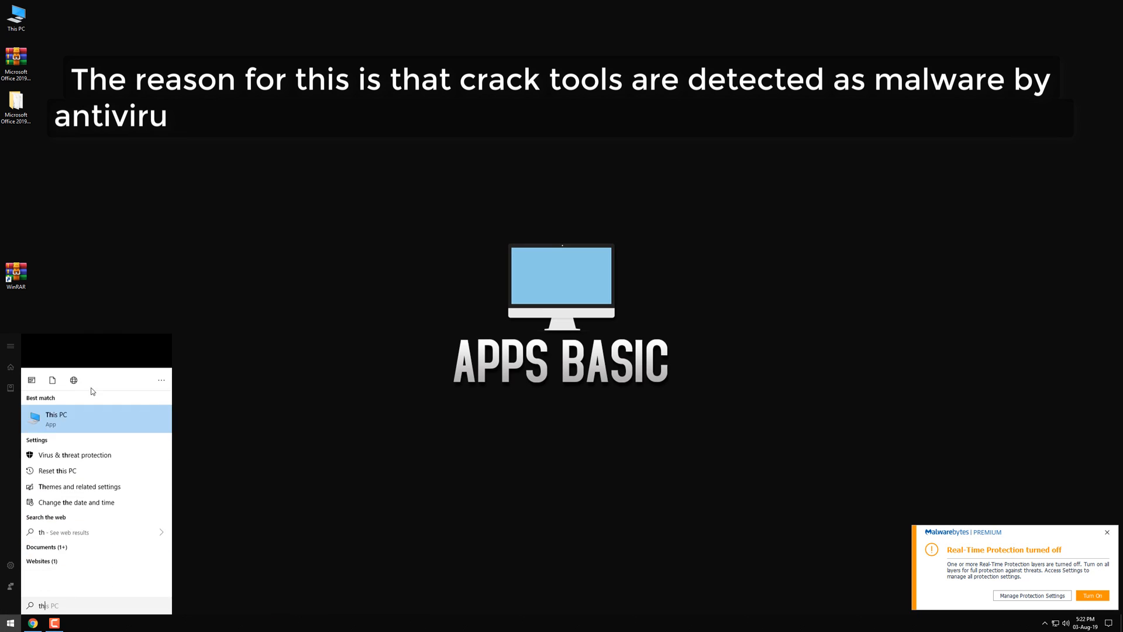
left_click(76, 453)
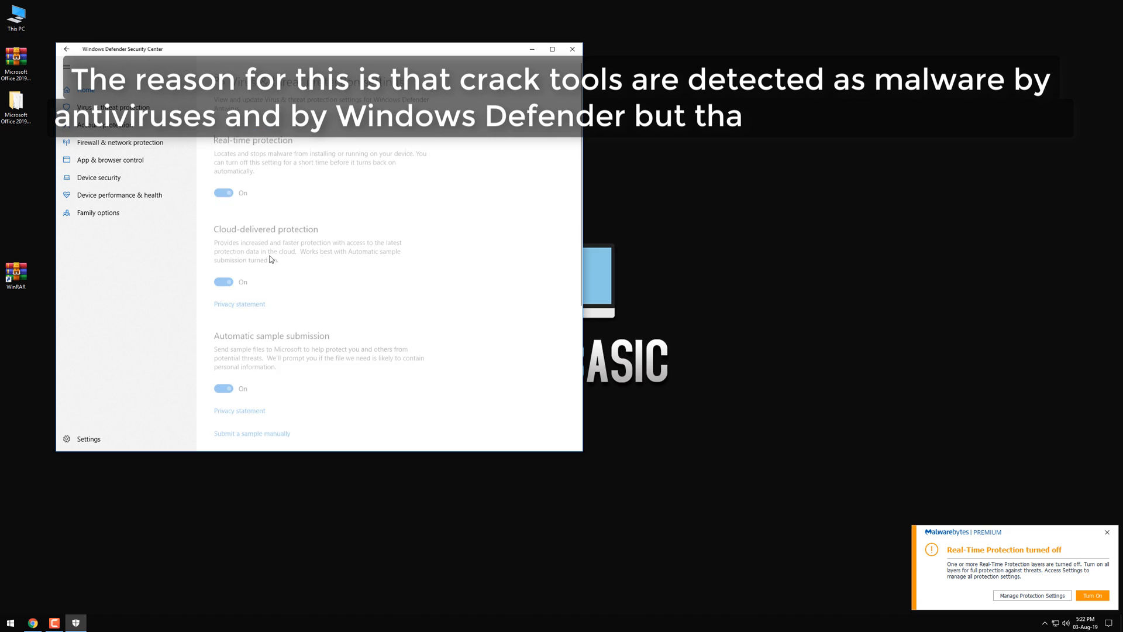
left_click(223, 192)
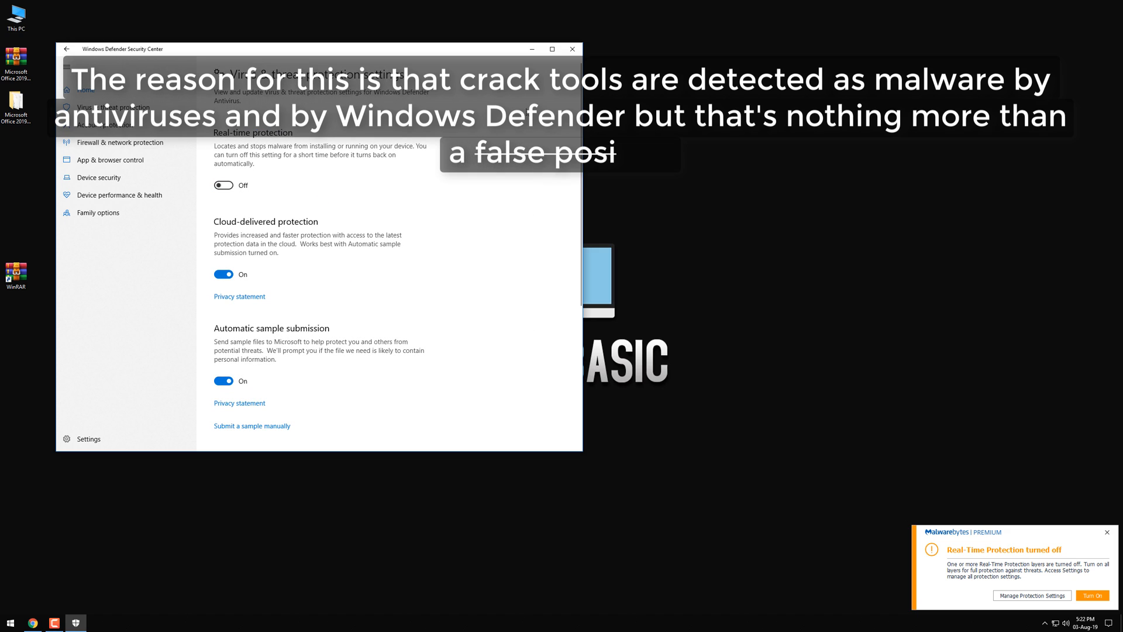
Step: Open the extracted Office 2019 folder on the desktop and run OInstall
left_click(572, 48)
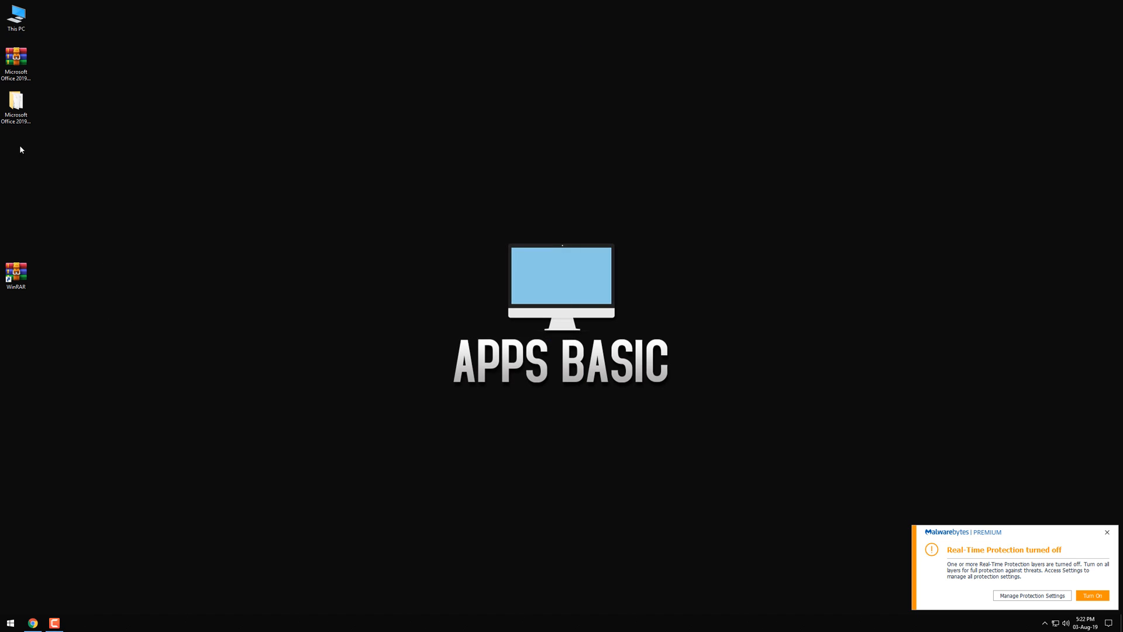
double_click(16, 61)
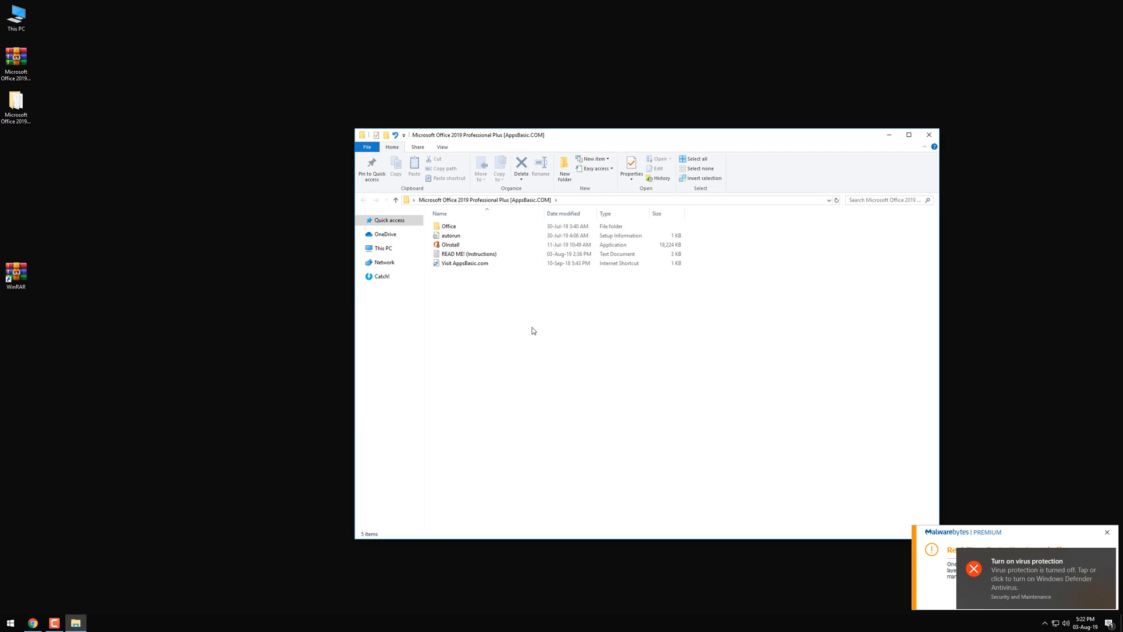
left_click(451, 245)
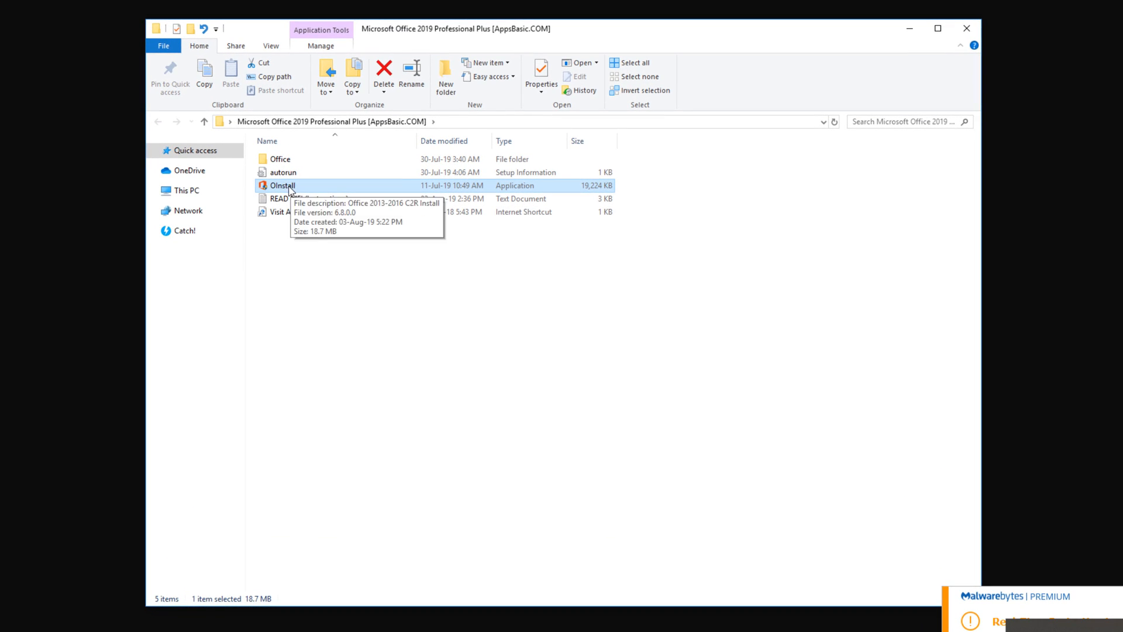
double_click(282, 185)
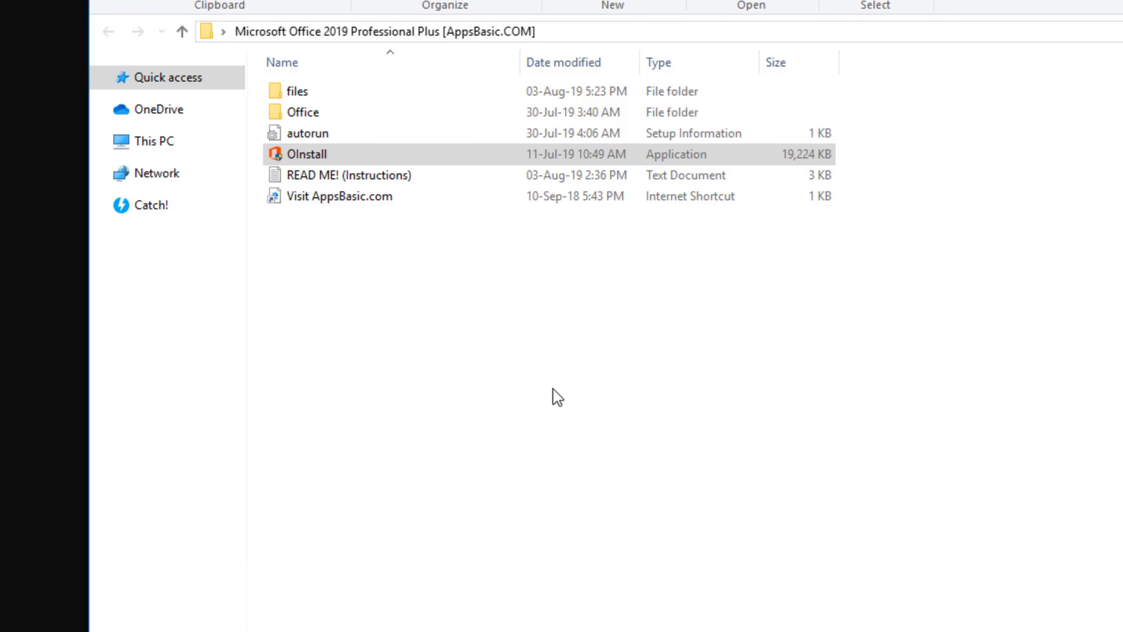
Step: Choose Office 2019 x64 ProPlus with only Word, Excel and PowerPoint, Single Products unticked
double_click(307, 153)
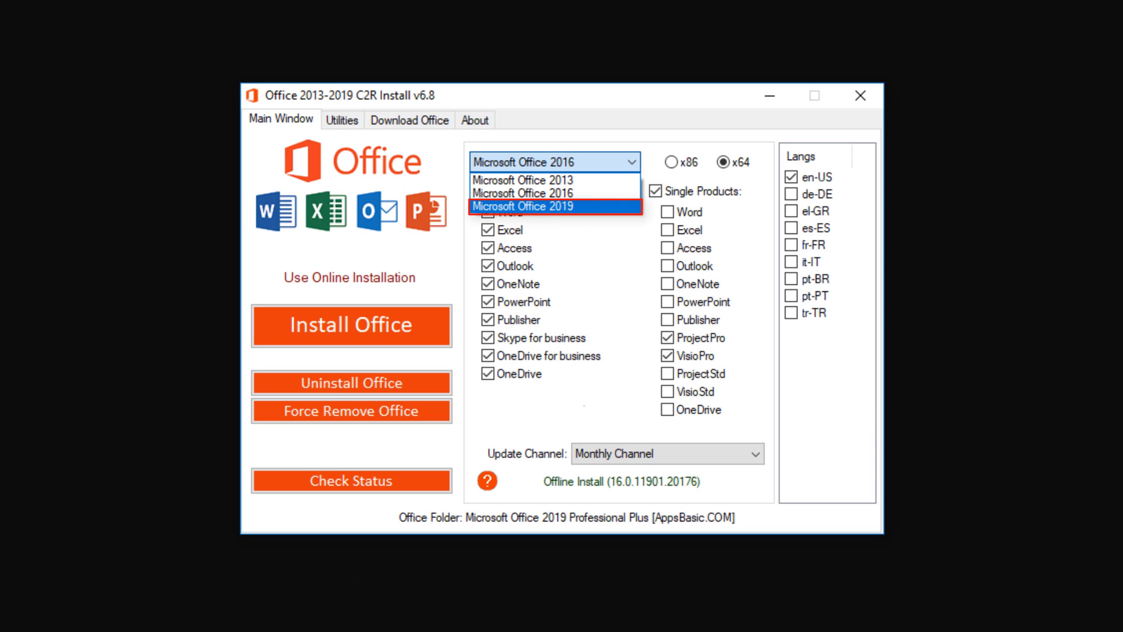
left_click(526, 207)
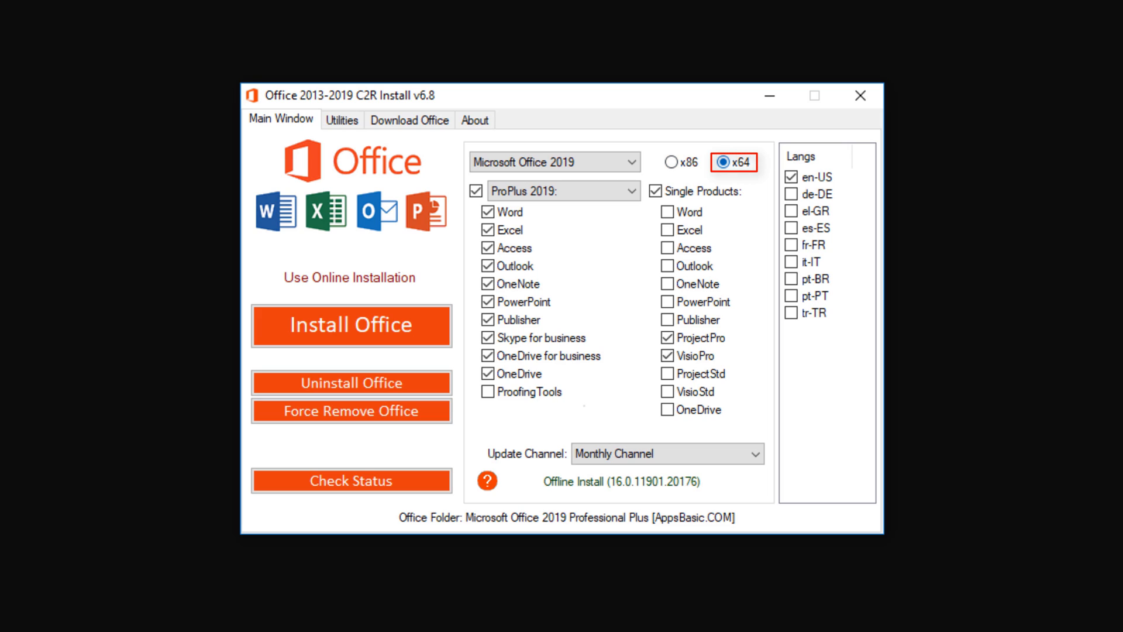
left_click(730, 163)
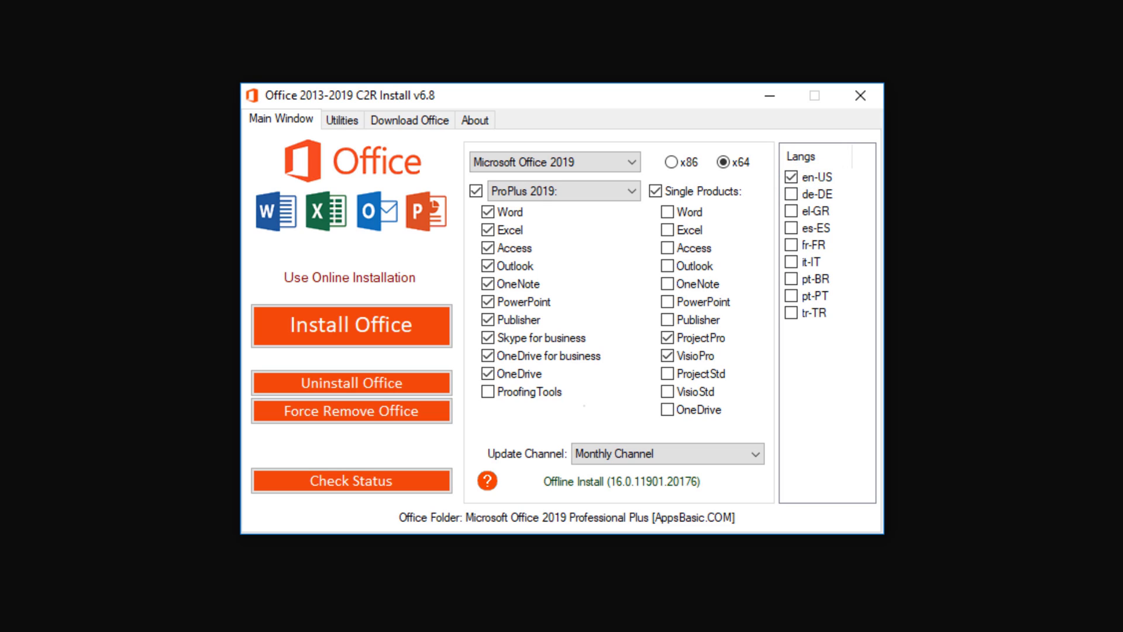
left_click(487, 211)
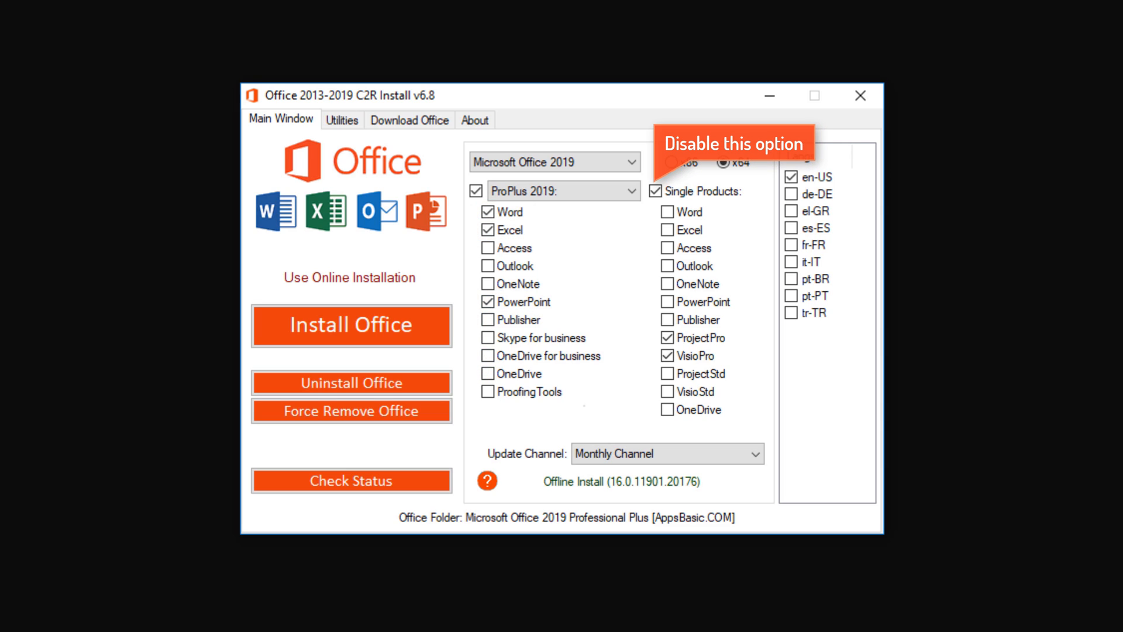
left_click(665, 190)
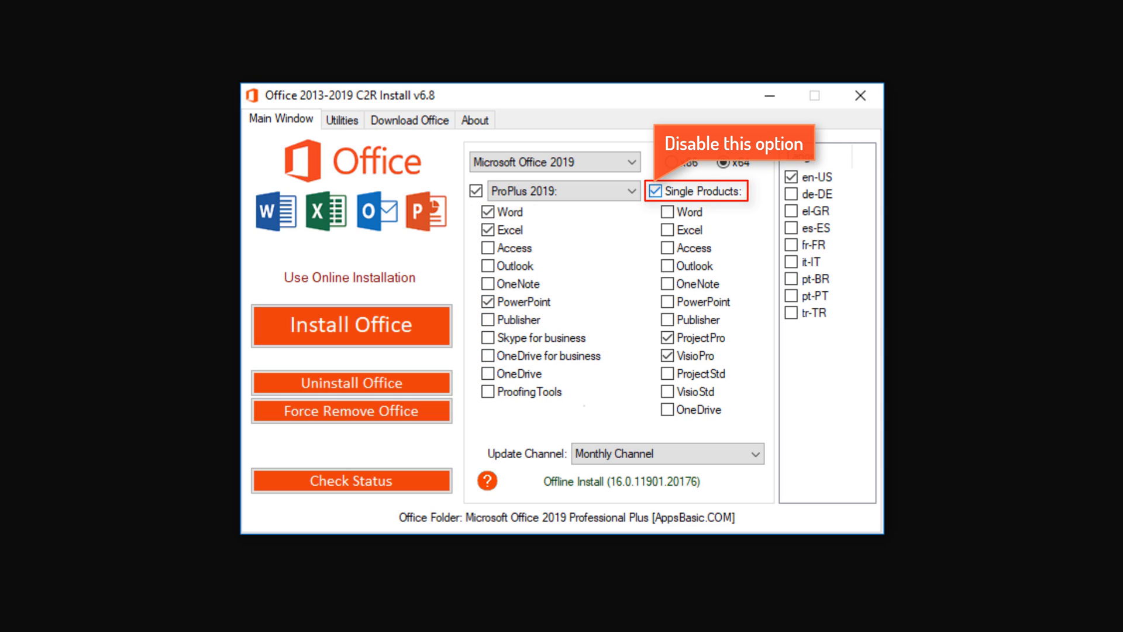
left_click(664, 191)
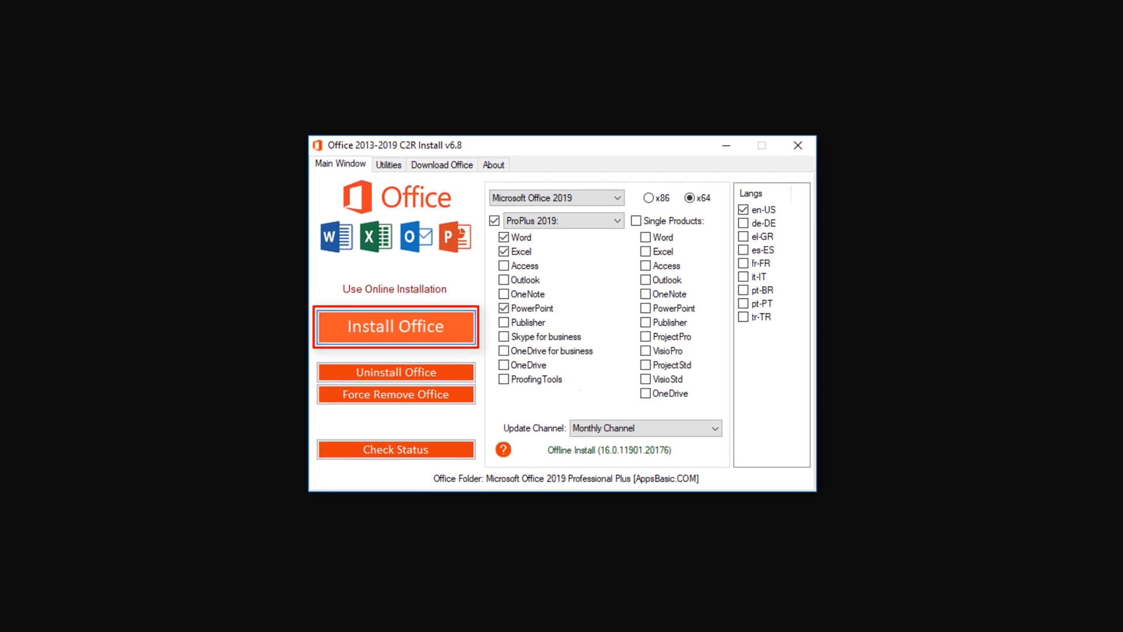
Step: Install the selected Office 2019 apps: Word, Excel and PowerPoint
left_click(395, 326)
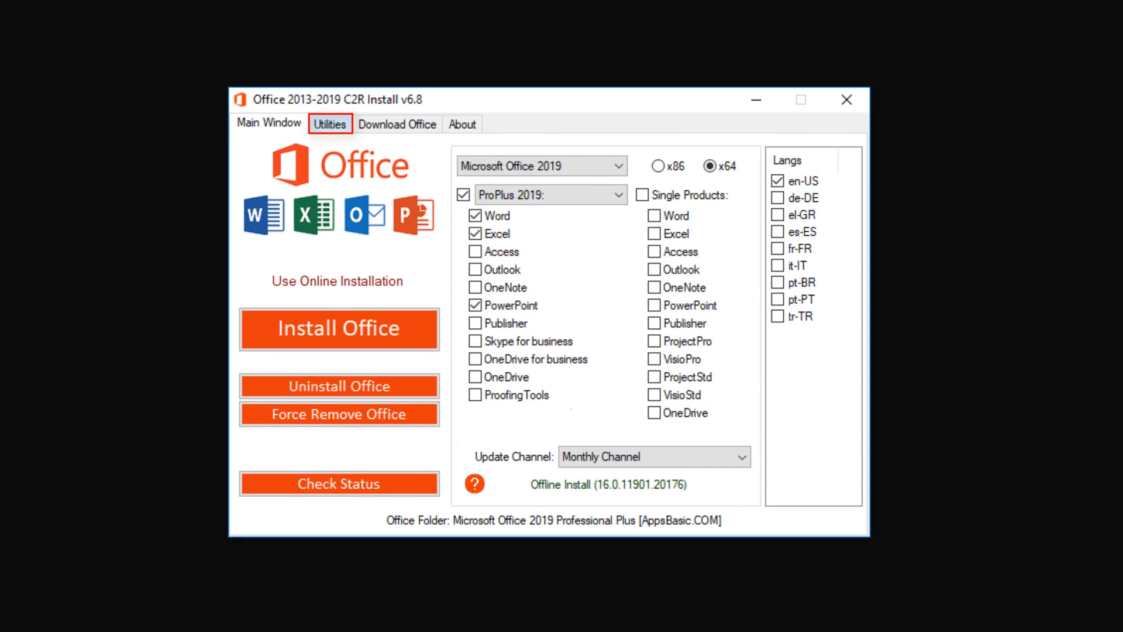
Step: Convert Office from retail to volume licensing and activate it, then close the tool
left_click(329, 124)
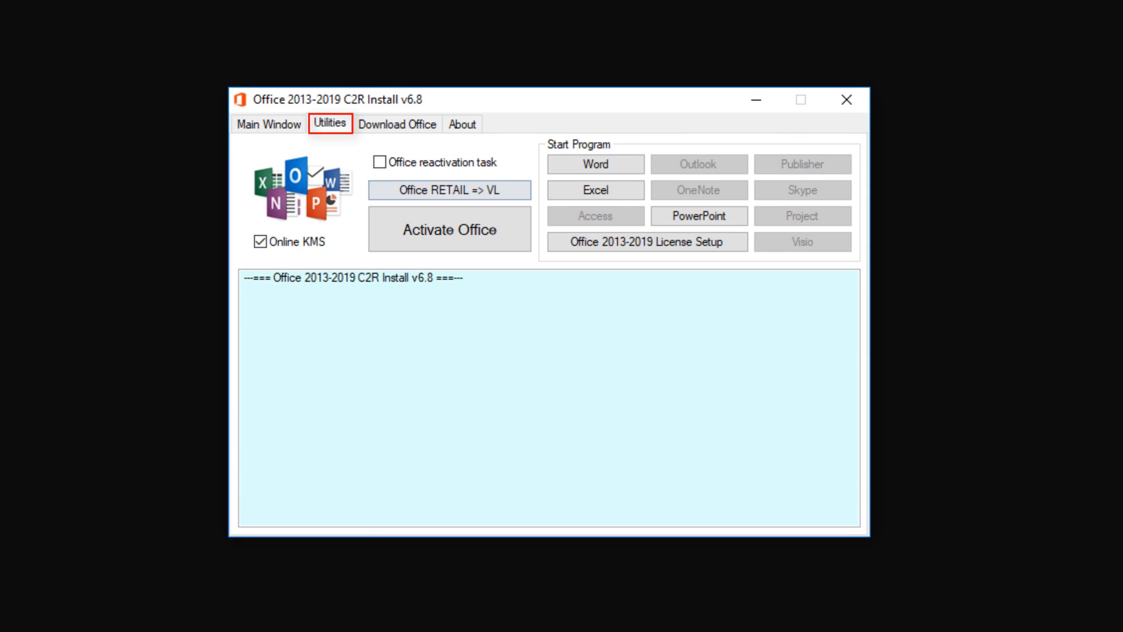
left_click(450, 189)
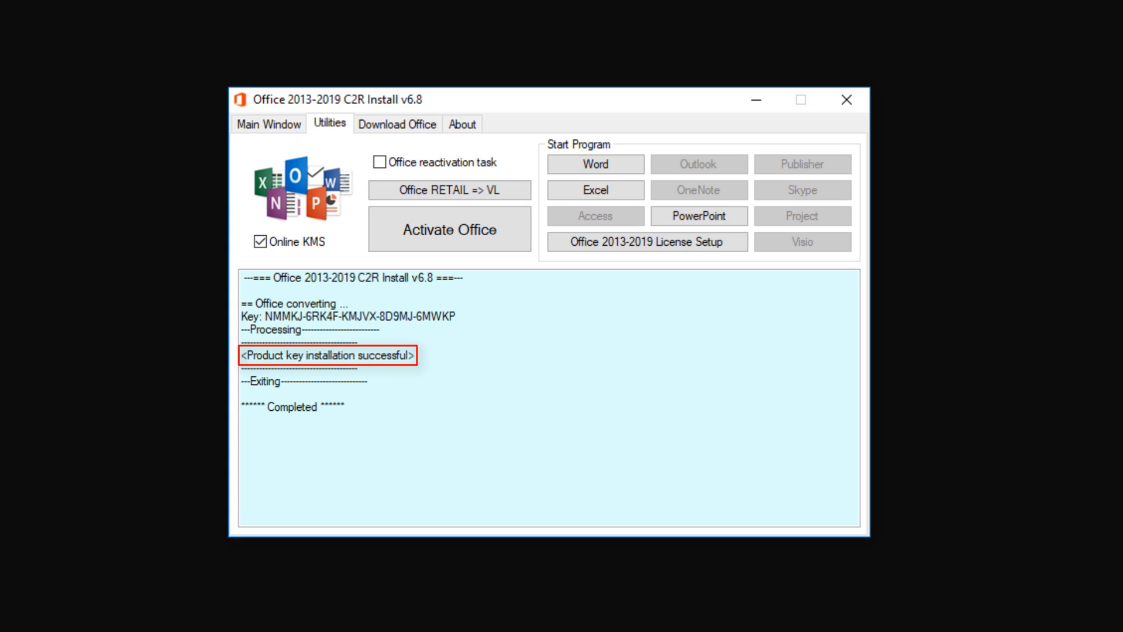
left_click(449, 229)
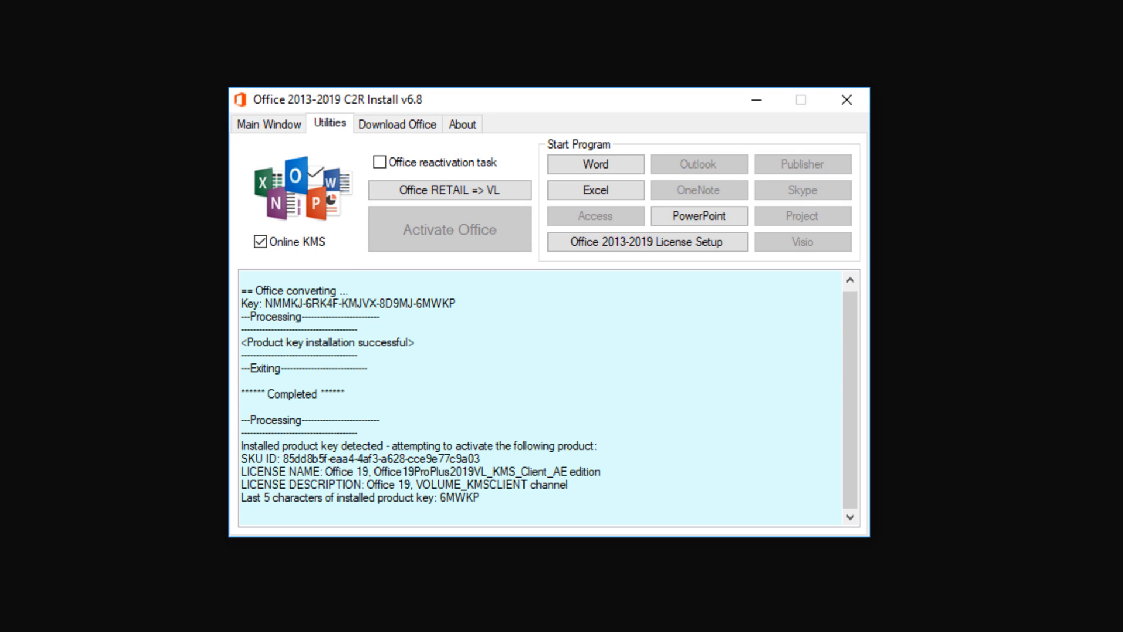
left_click(450, 229)
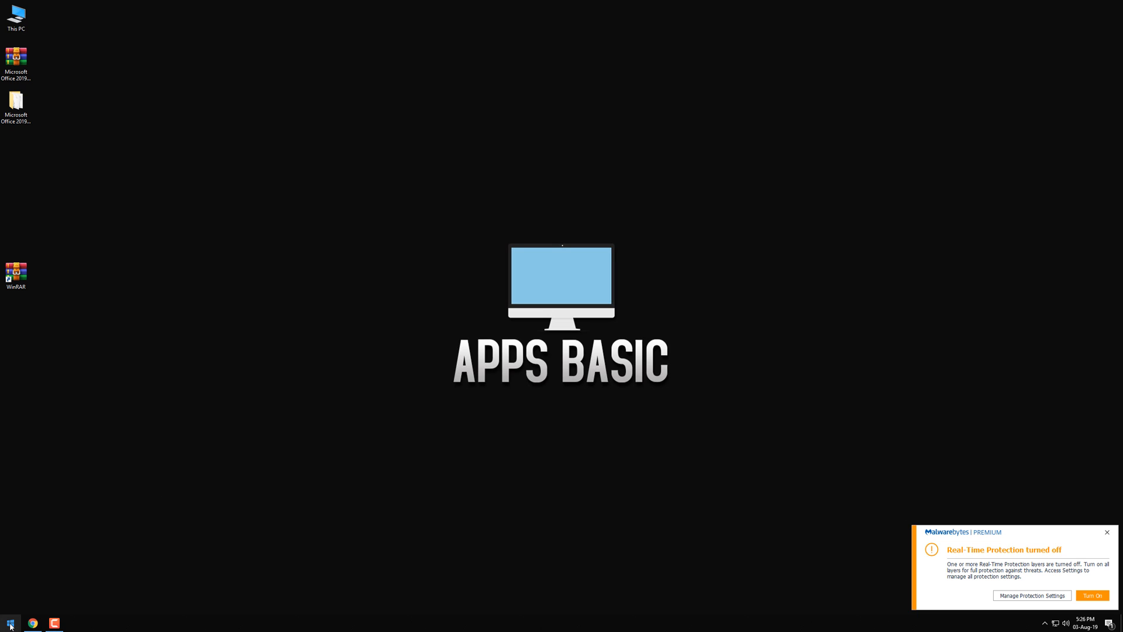
Step: Launch Microsoft Word from the Start menu
left_click(10, 622)
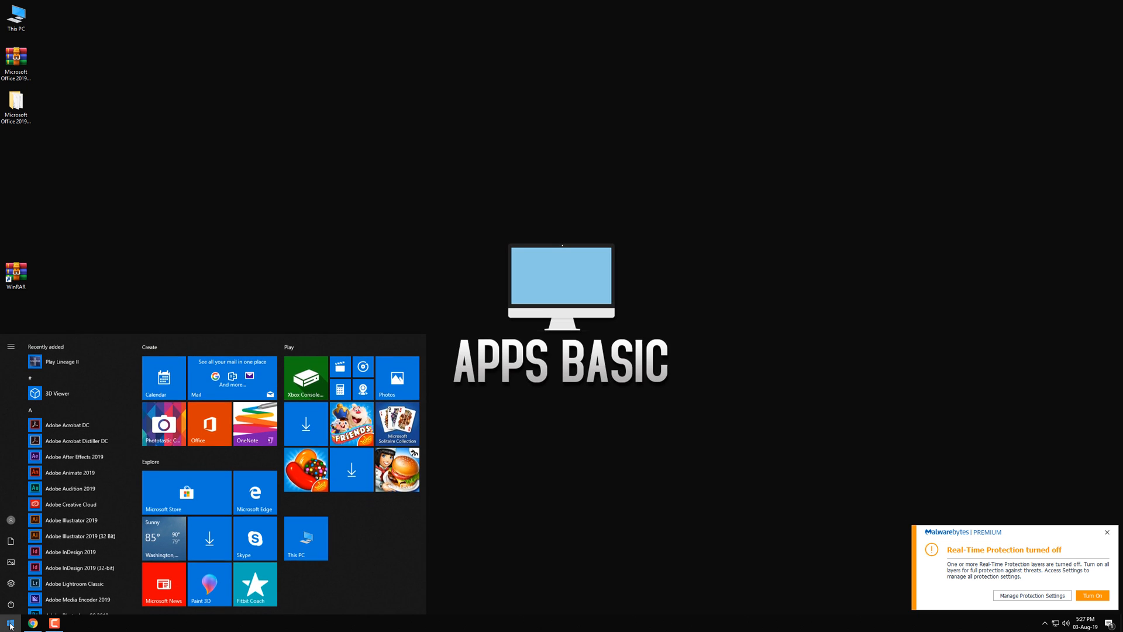
left_click(10, 622)
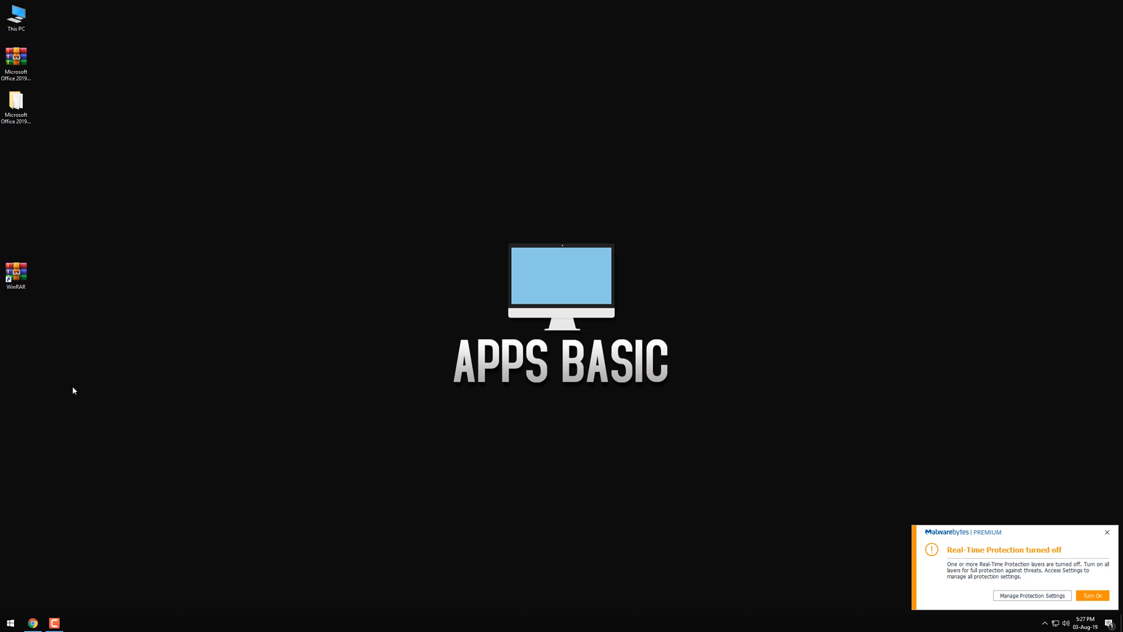
left_click(54, 622)
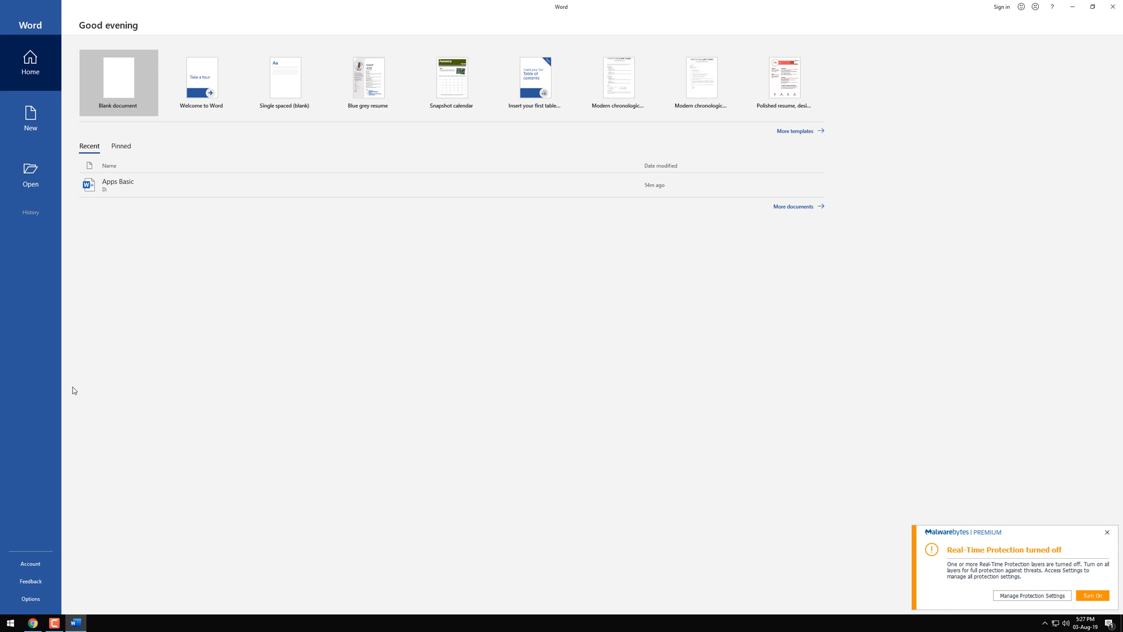
Step: Confirm on Word's Account page that Office Professional Plus 2019 is product activated
left_click(31, 564)
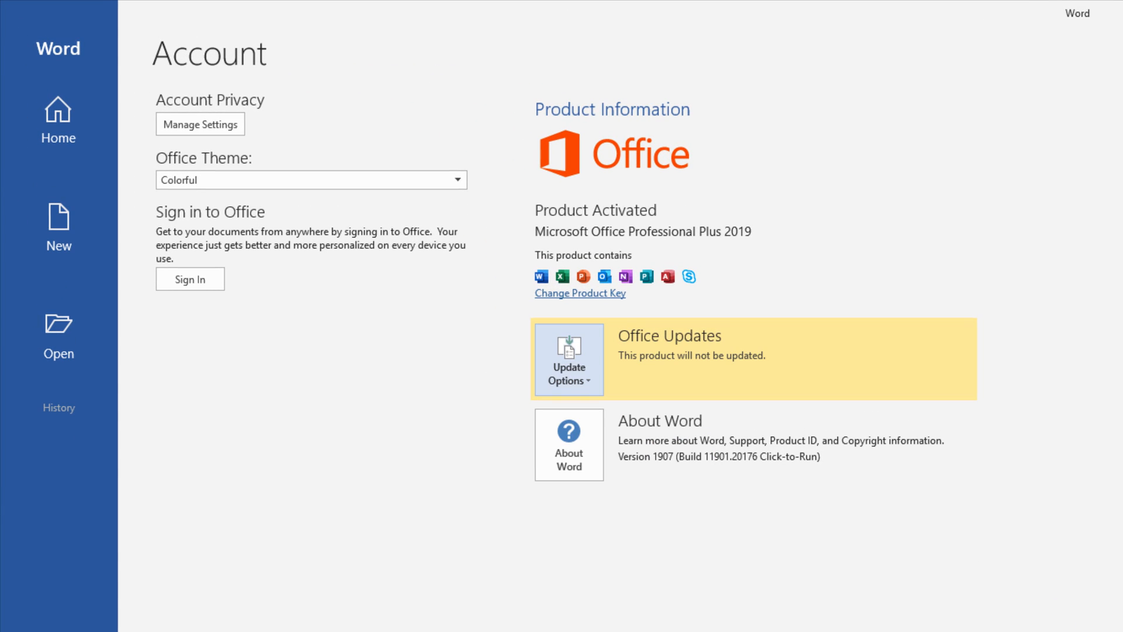
mouse_move(530, 515)
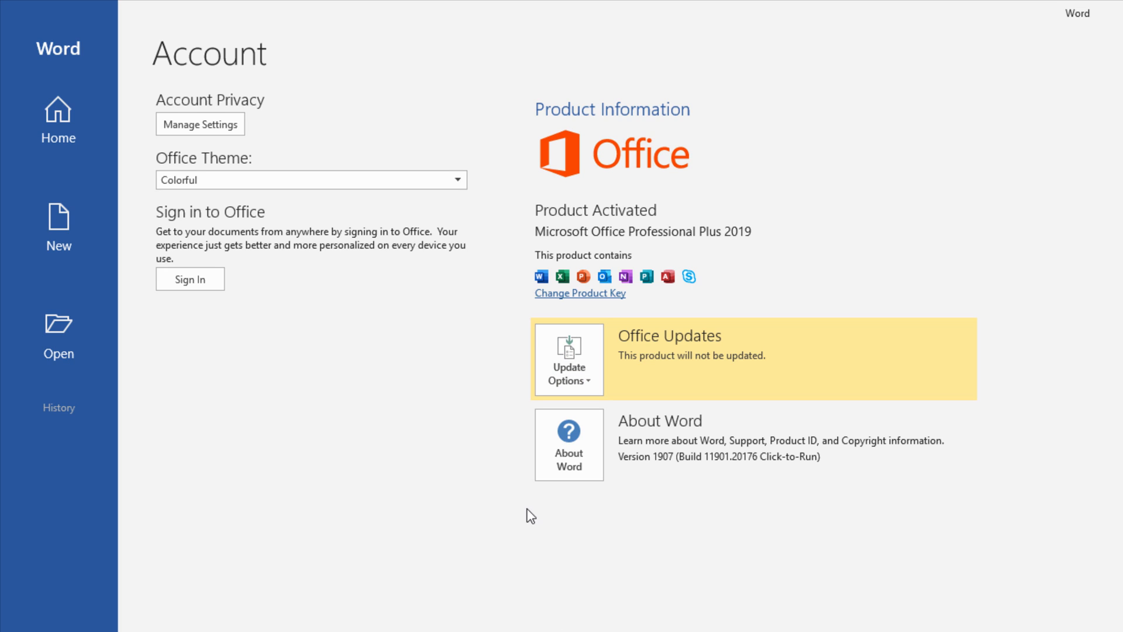
mouse_move(472, 498)
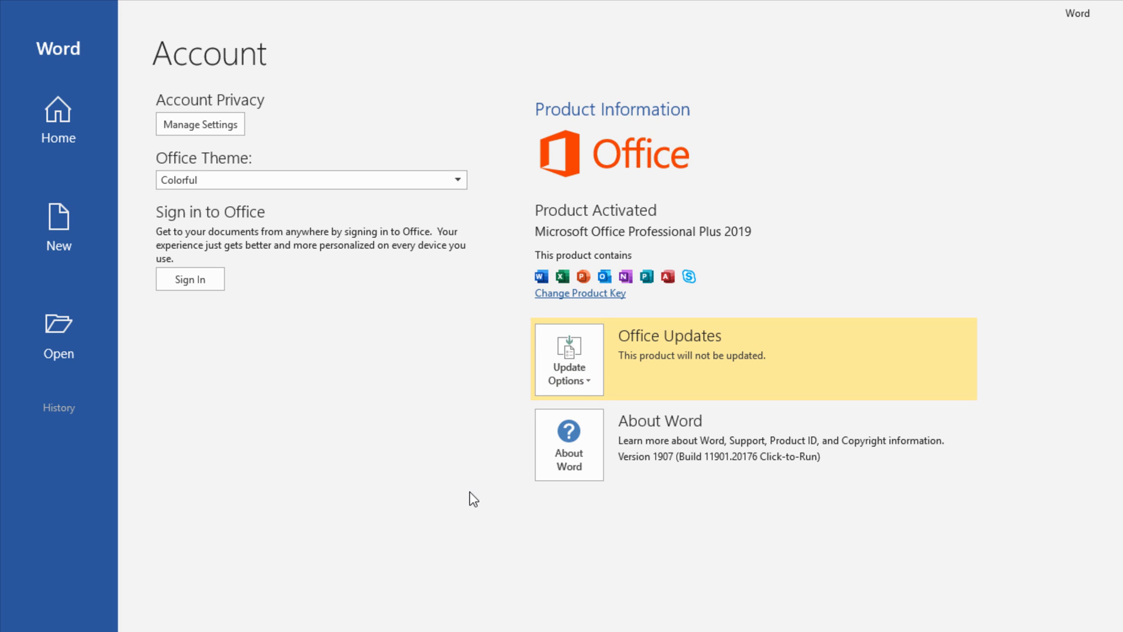
mouse_move(396, 423)
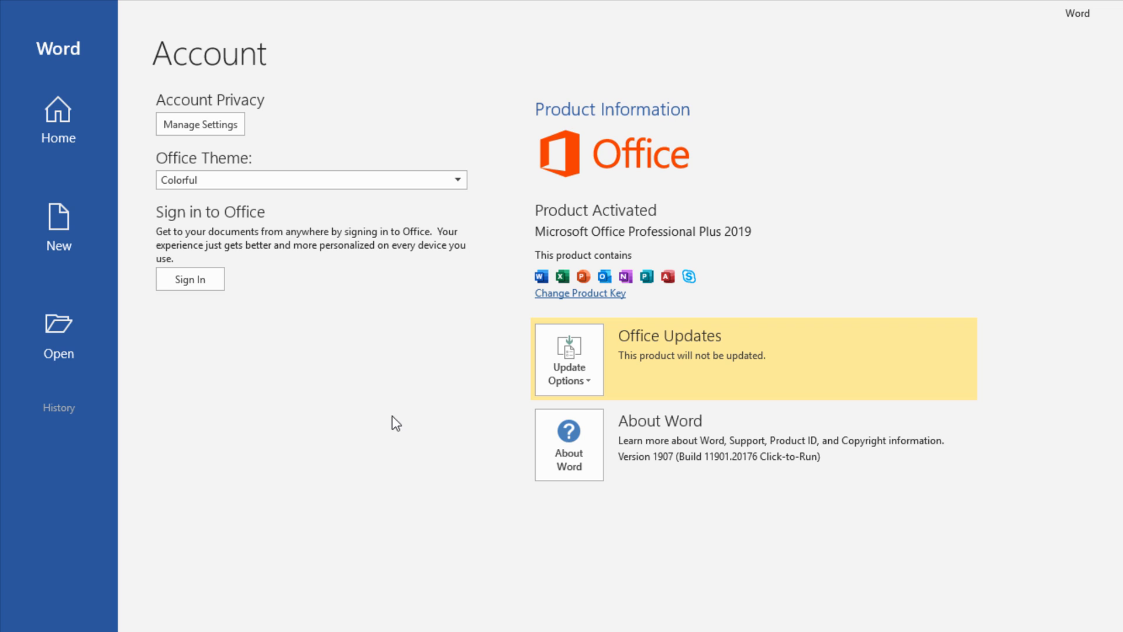
mouse_move(866, 214)
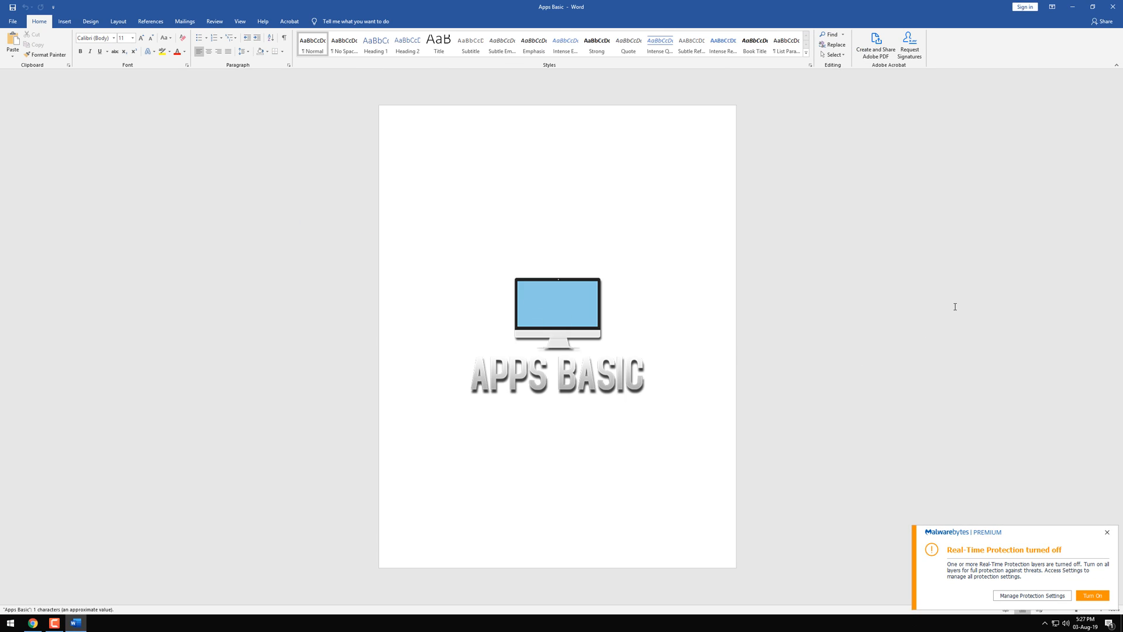
mouse_move(1073, 7)
type("threat")
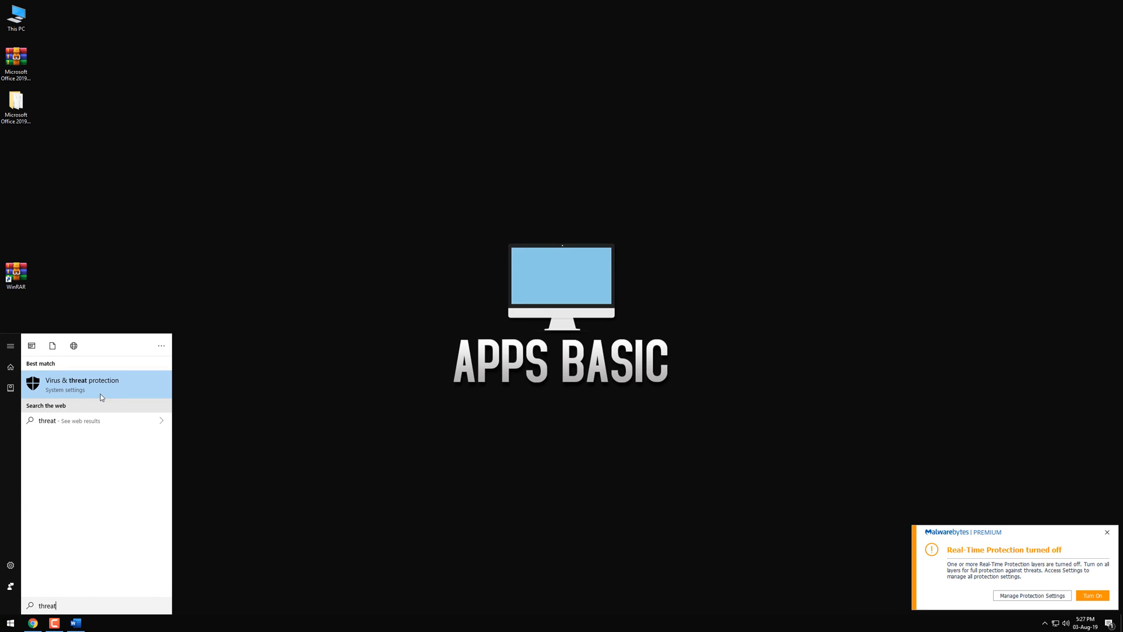
Step: Open Virus & threat protection settings and switch real-time protection back on
left_click(82, 385)
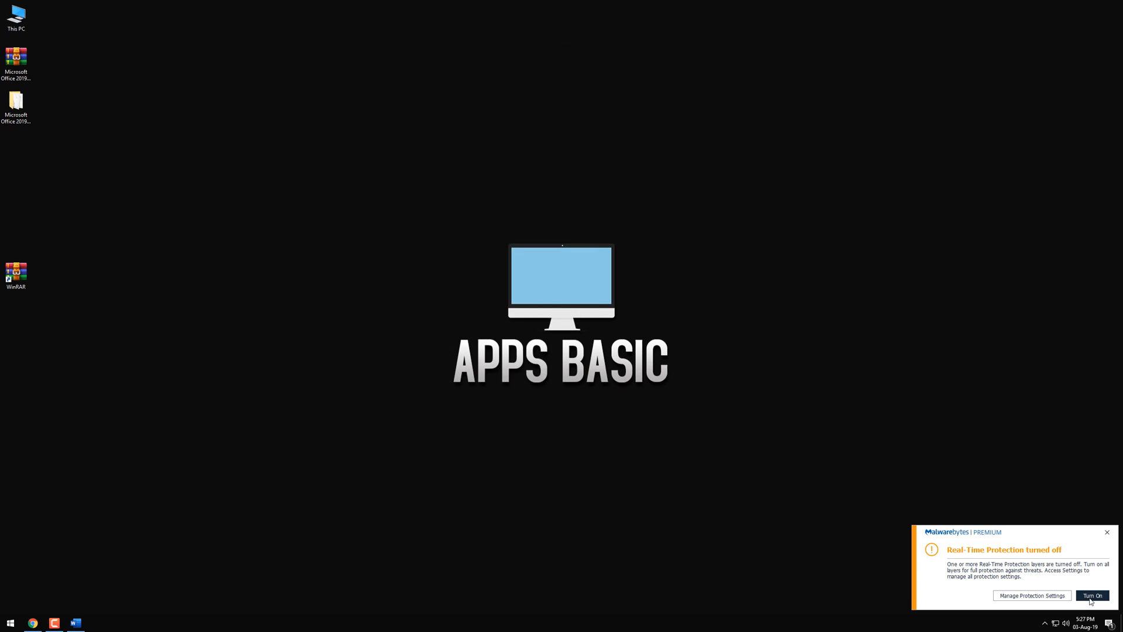
left_click(74, 622)
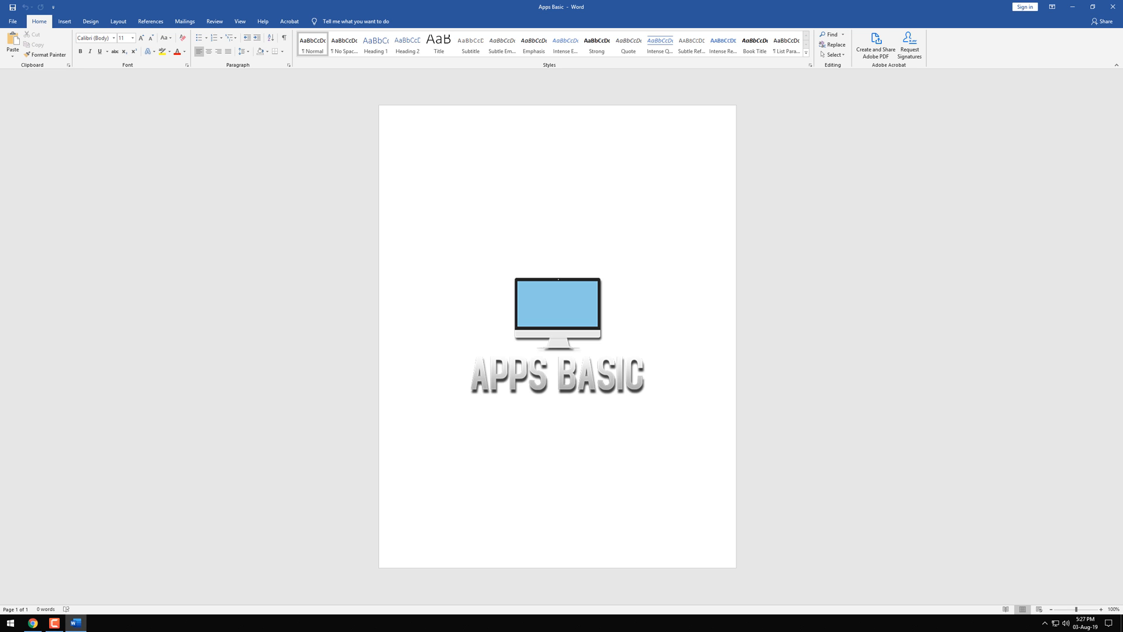
left_click(420, 151)
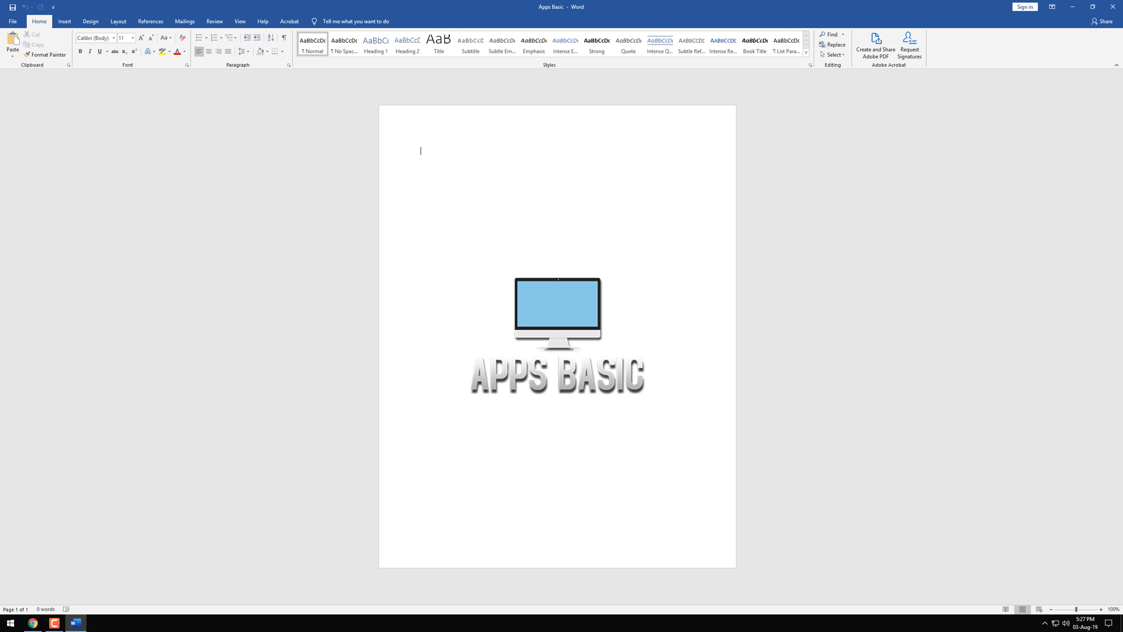